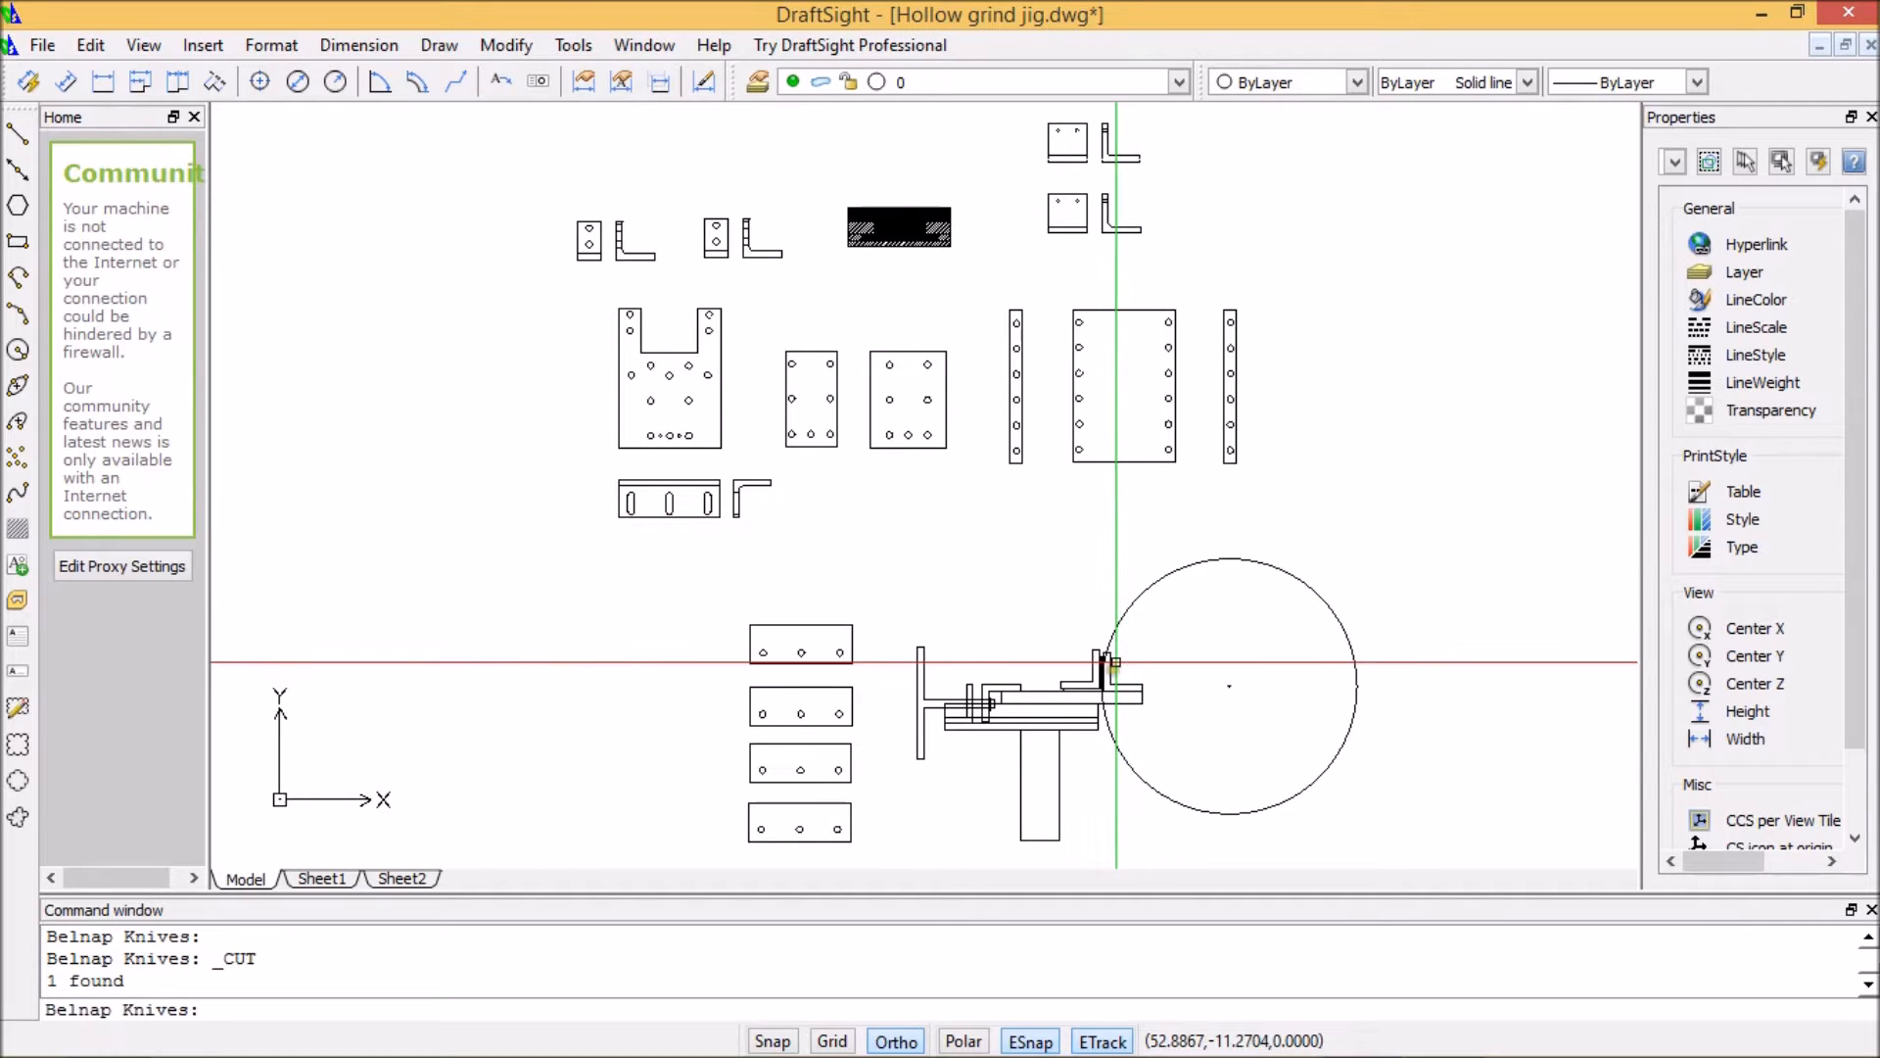
mouse_move(1106, 687)
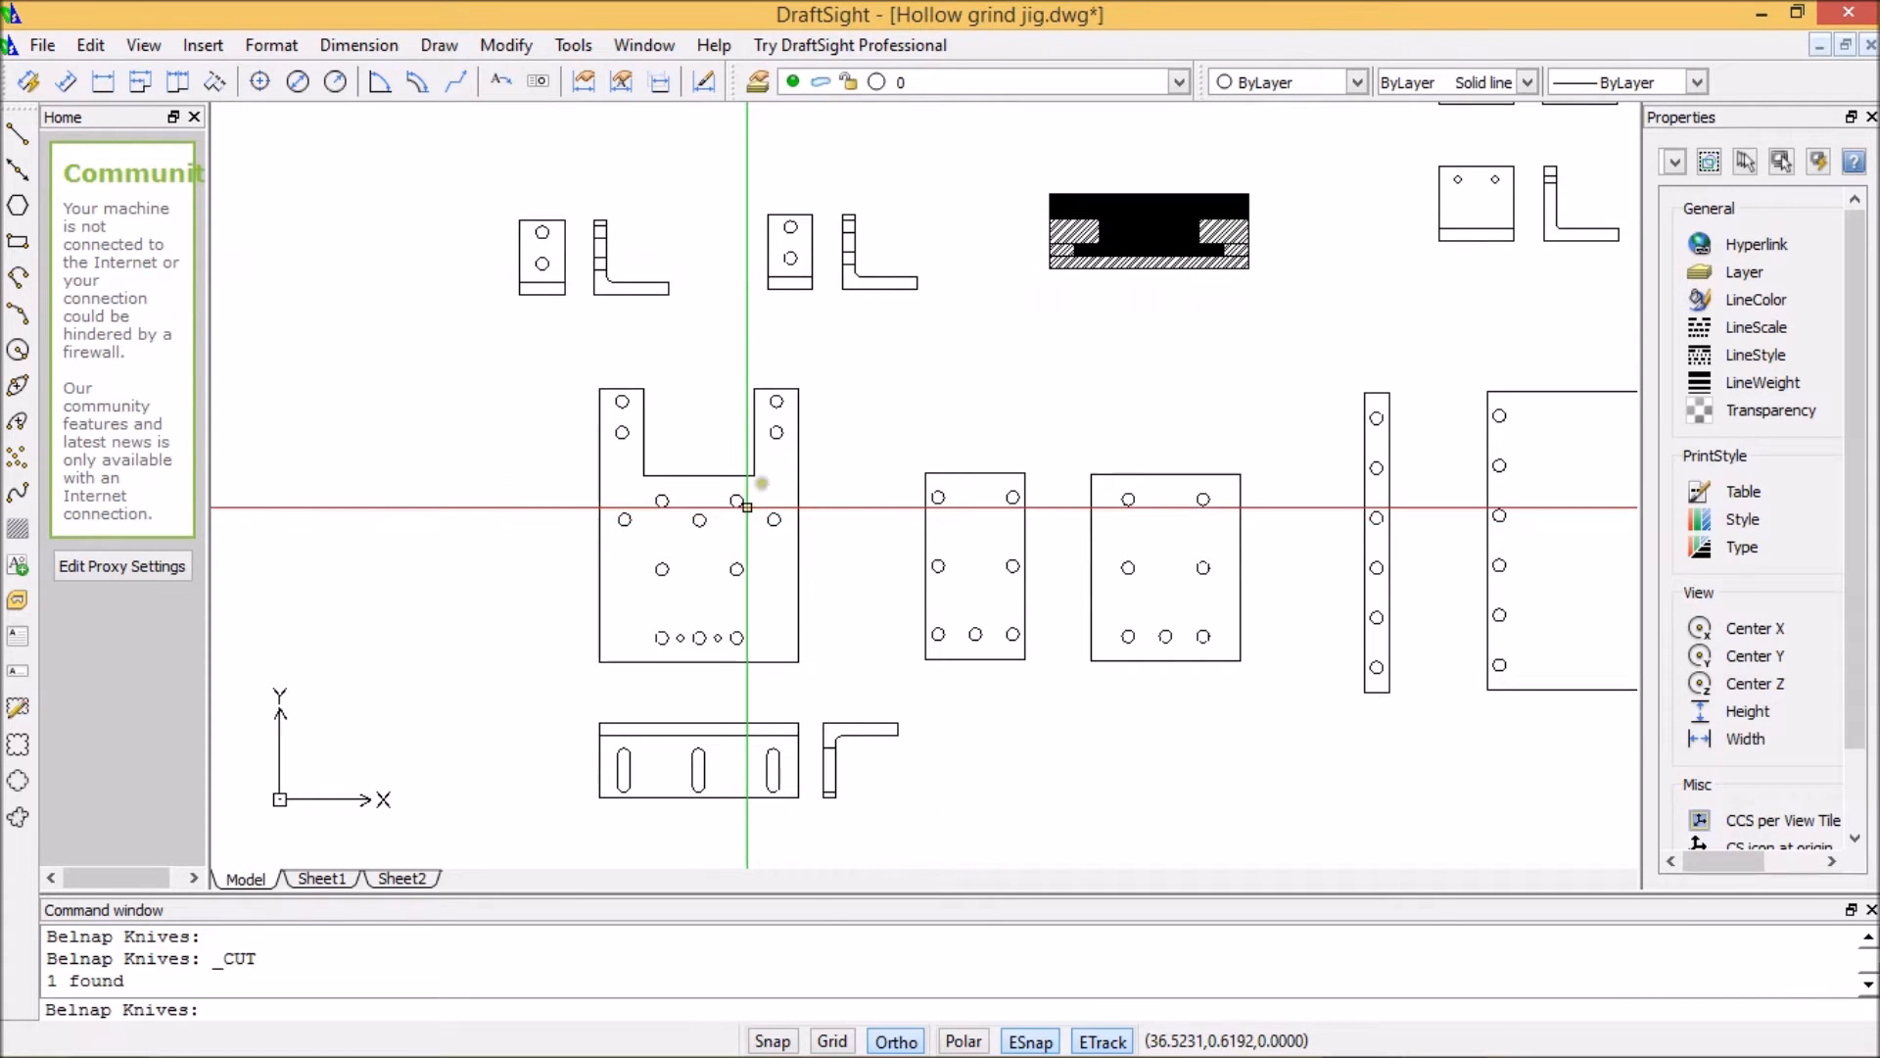
mouse_move(1059, 181)
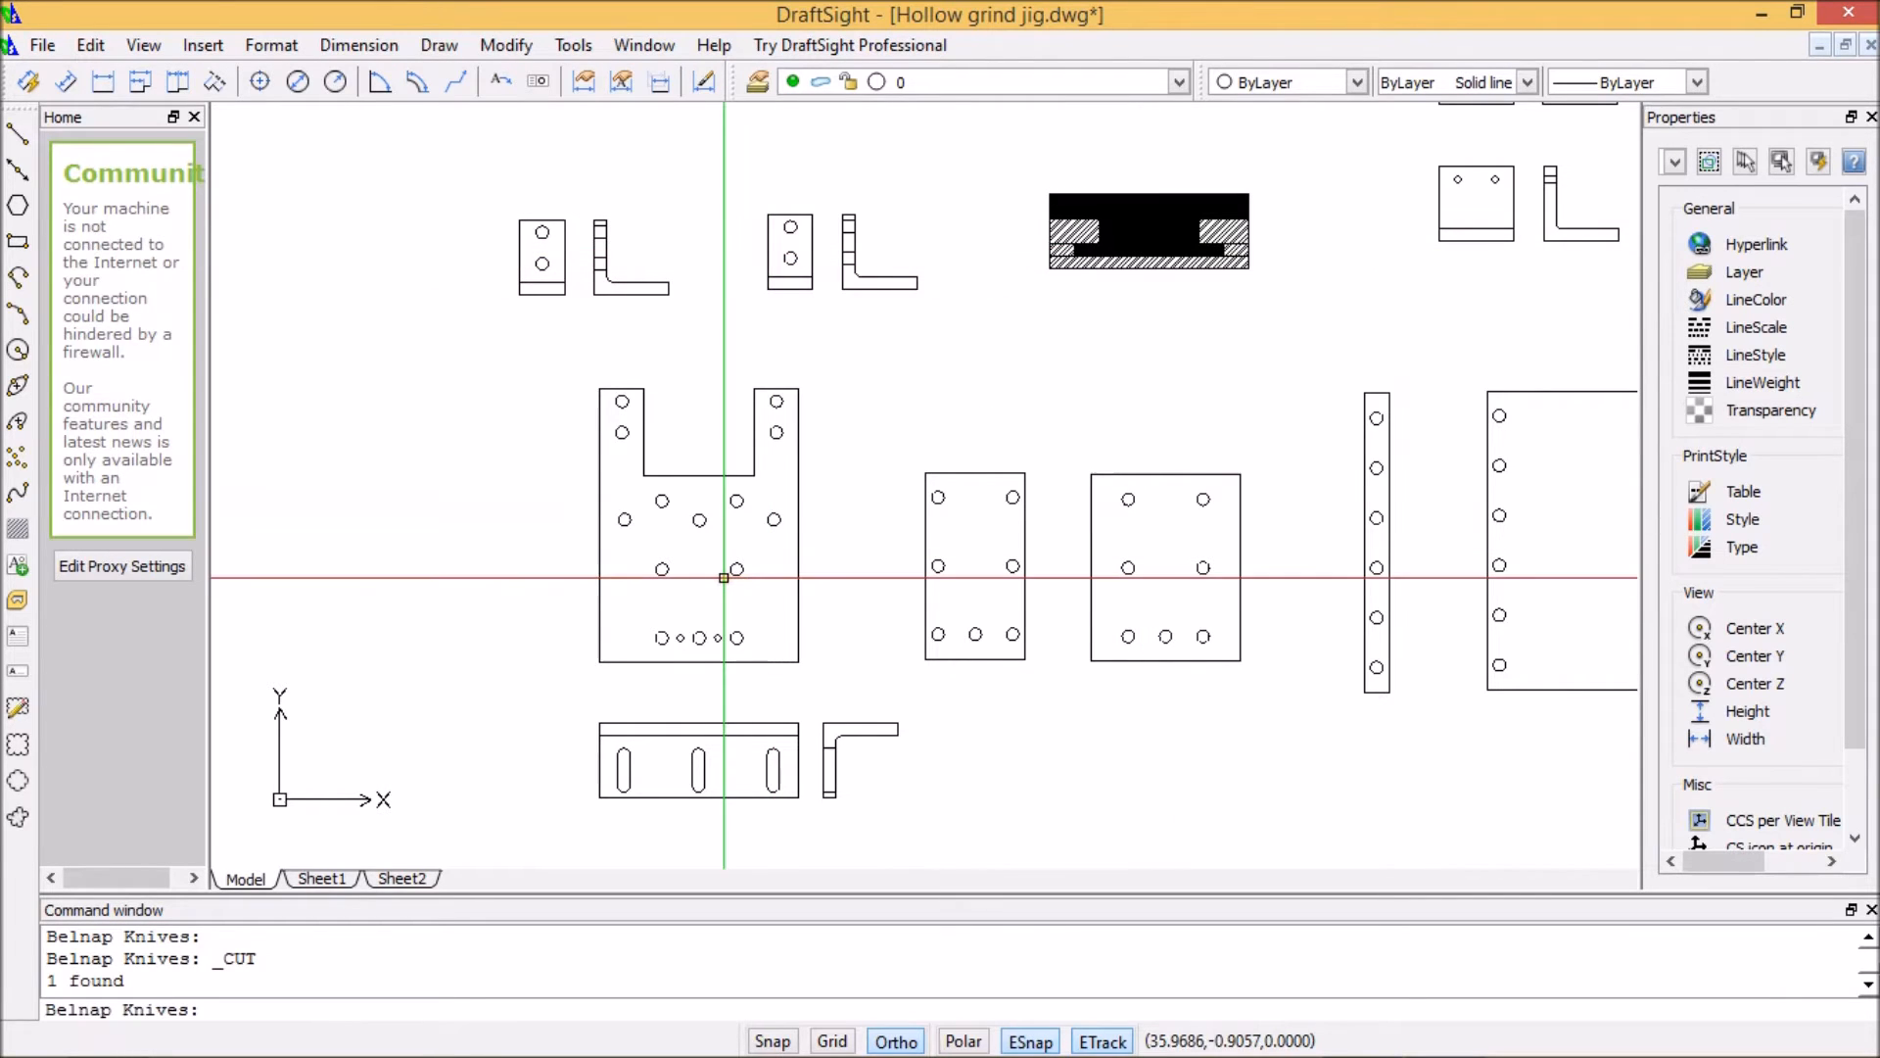
- Zoom out to show all the parts with the top of the wheel circle
left_click(660, 517)
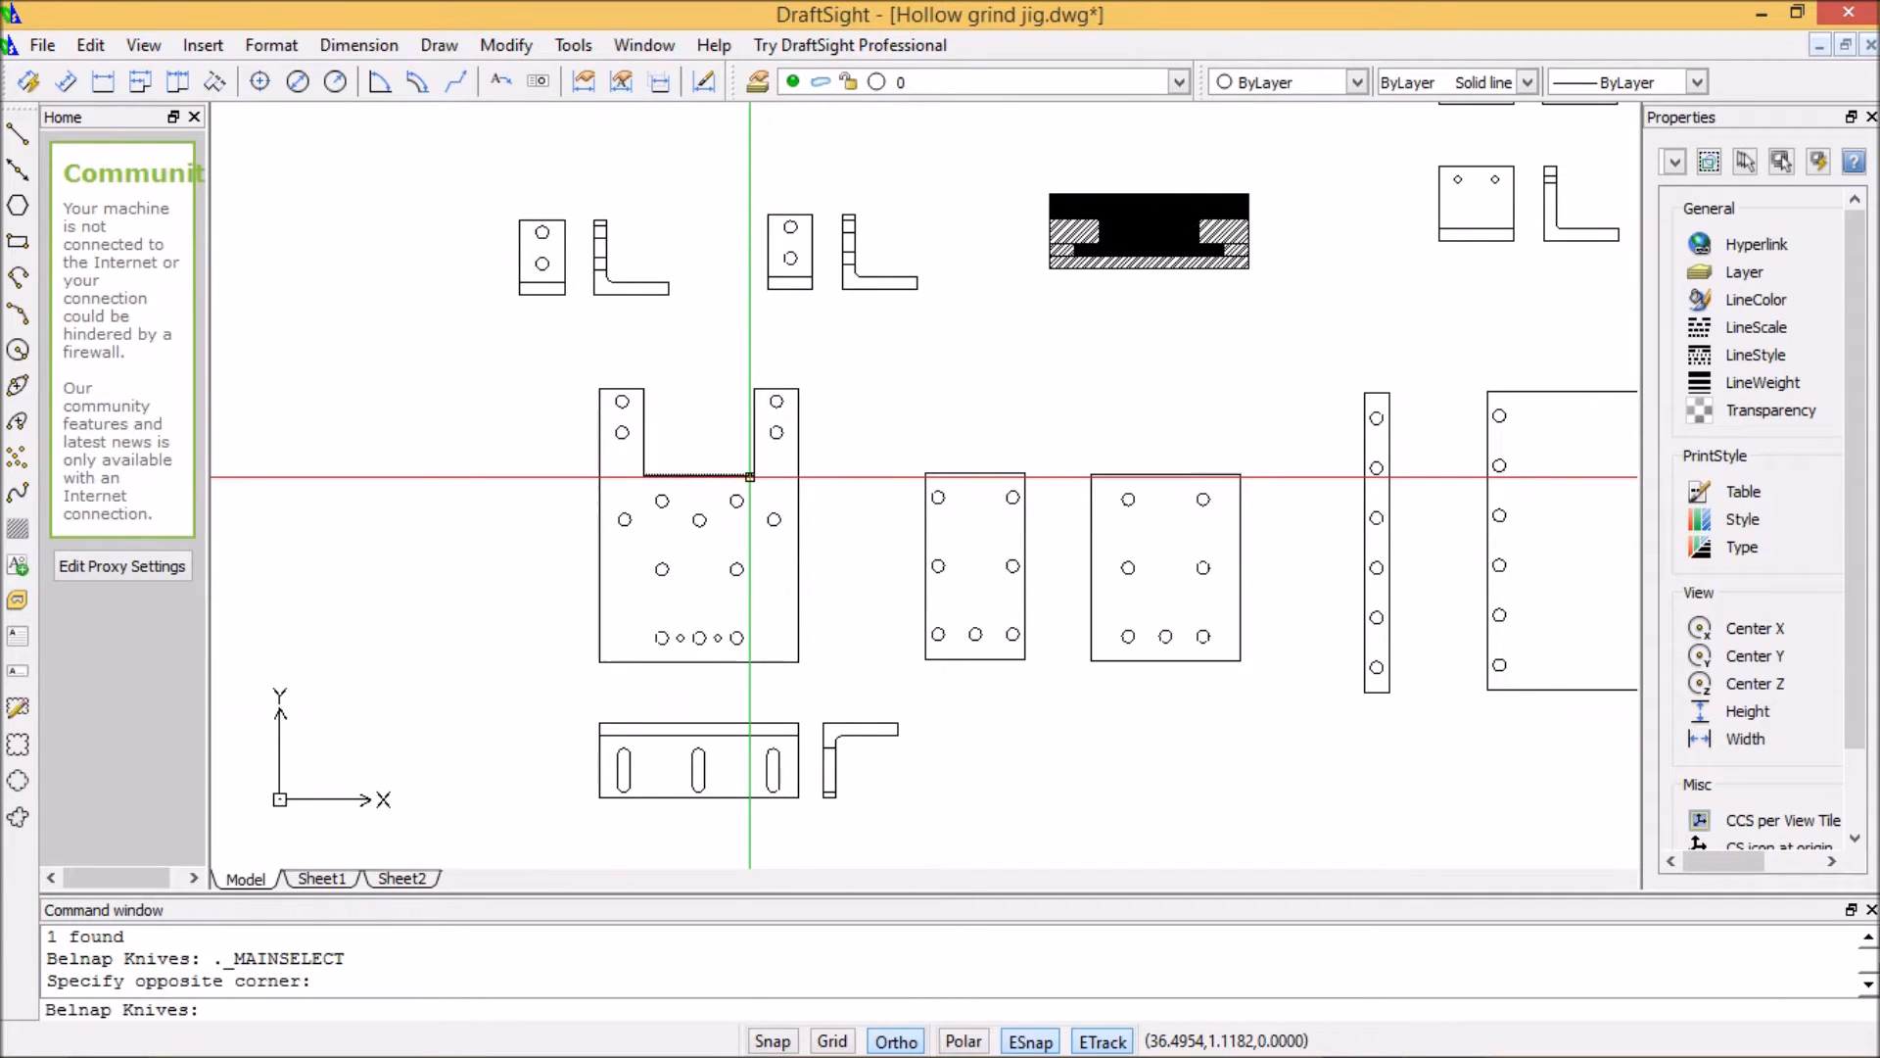
mouse_move(641, 476)
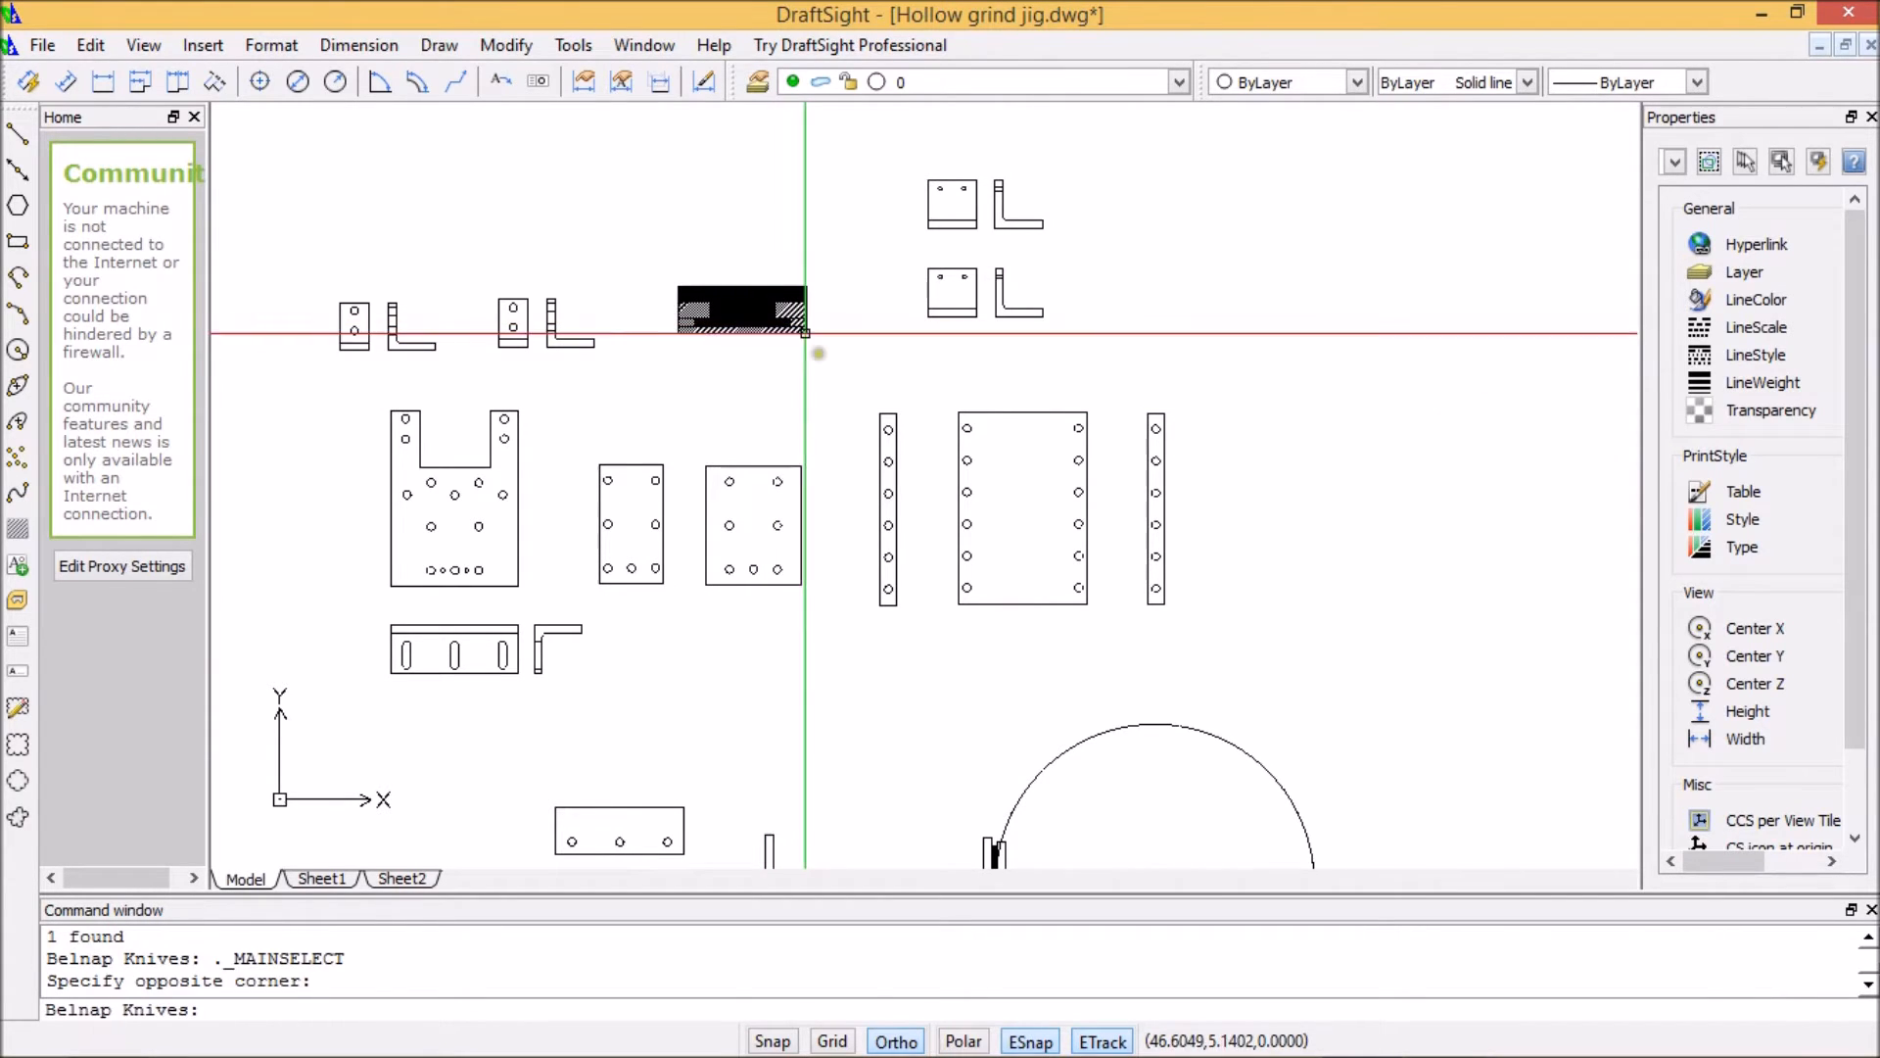
mouse_move(1112, 501)
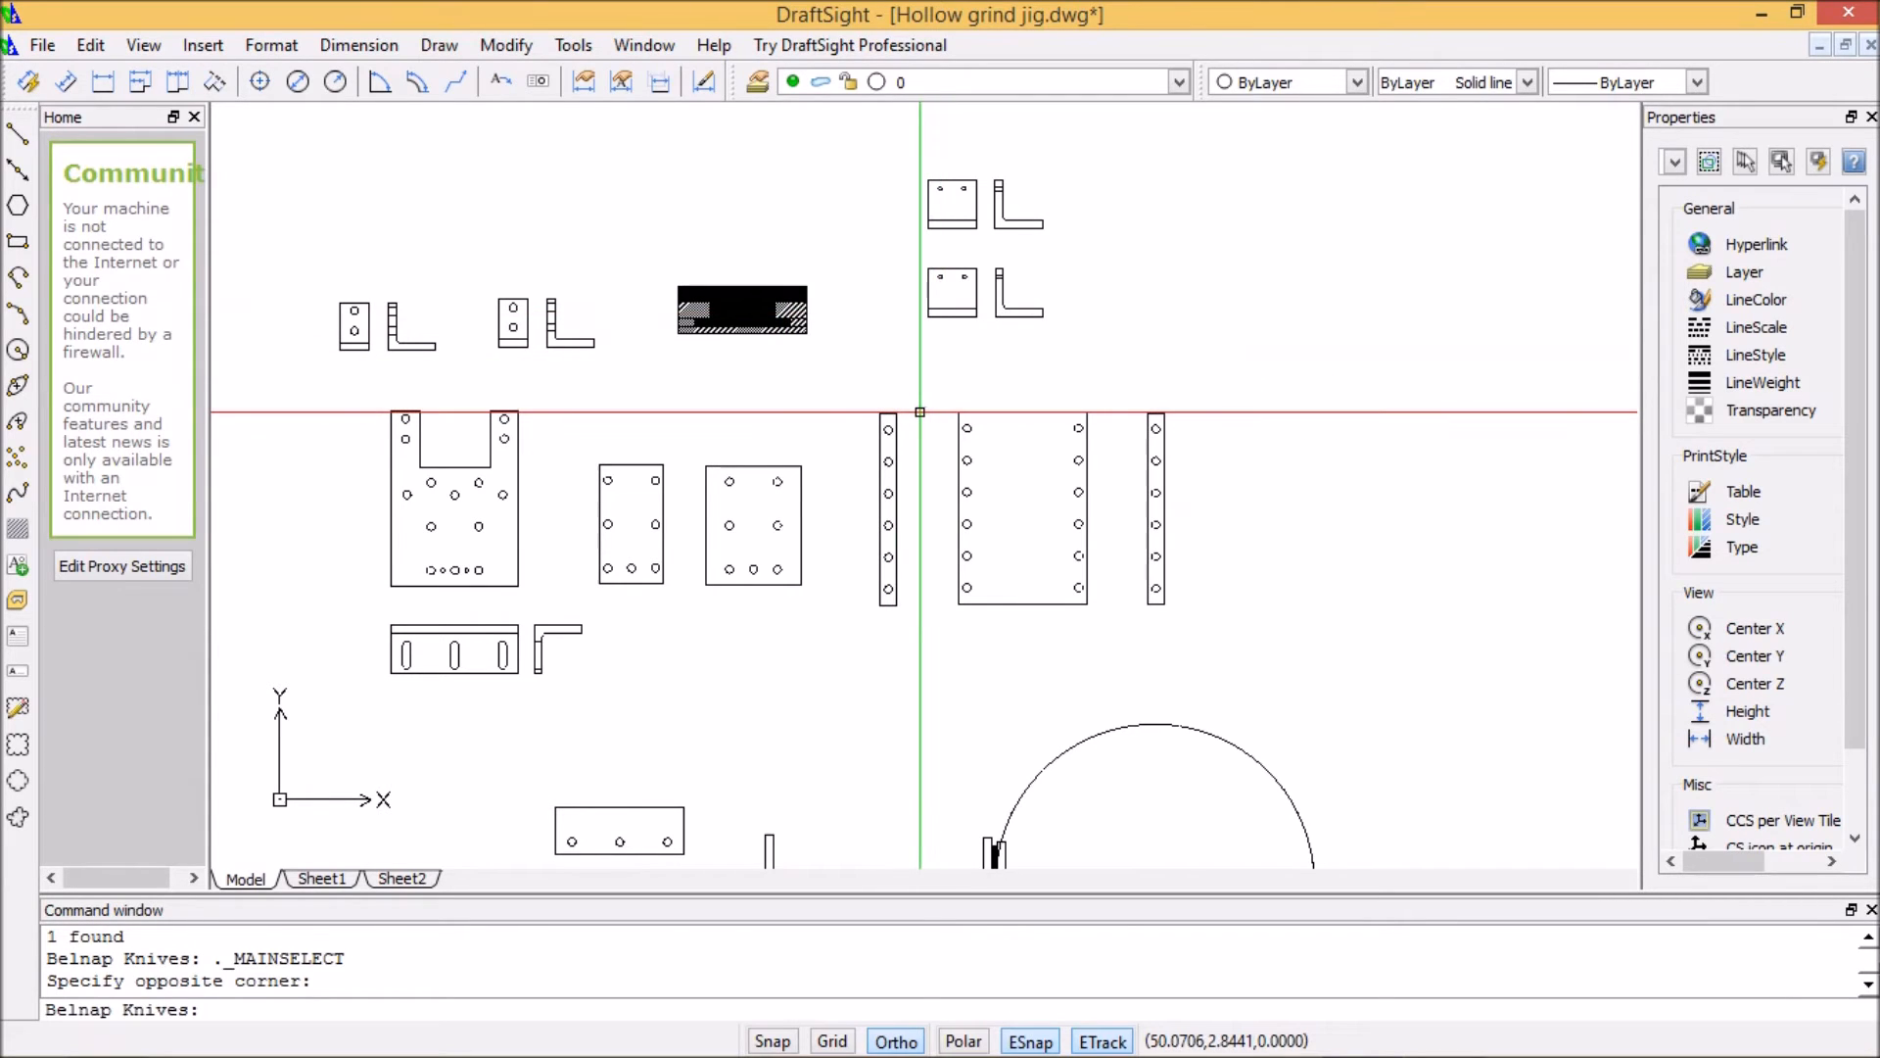
mouse_move(888, 426)
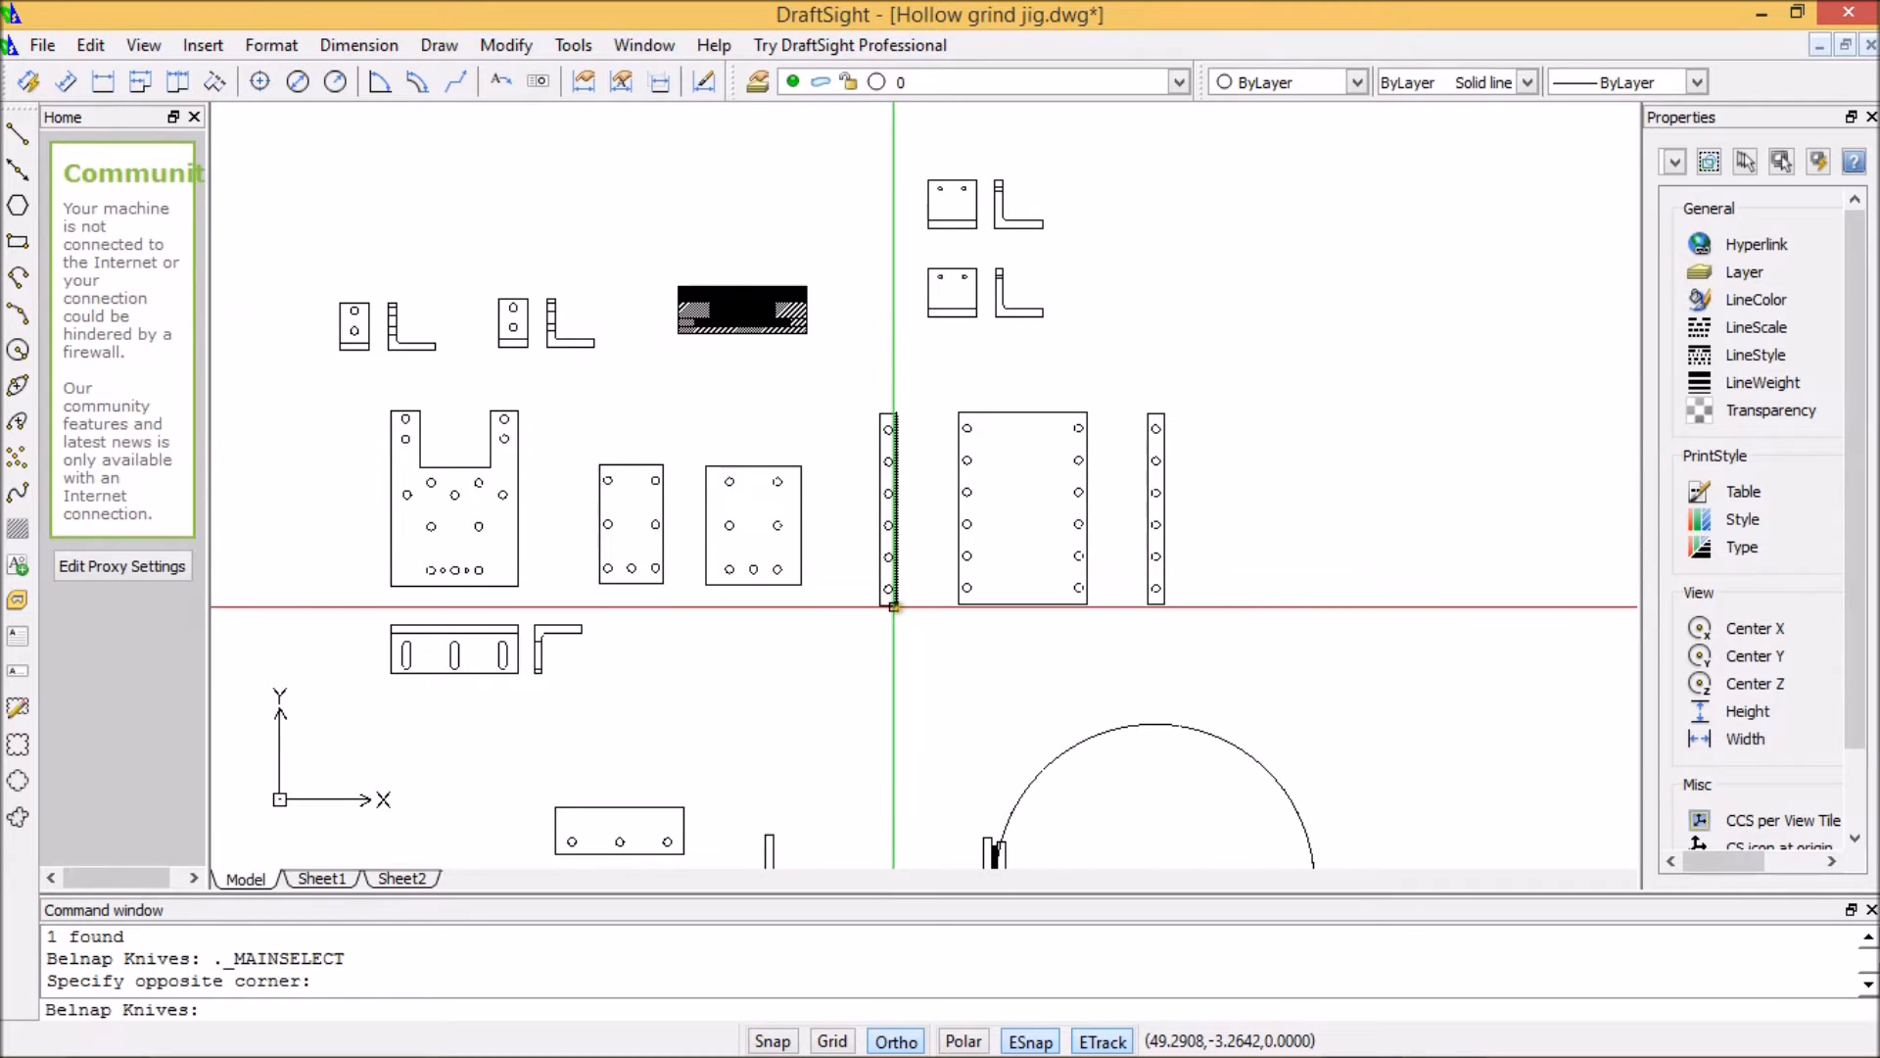
mouse_move(825, 396)
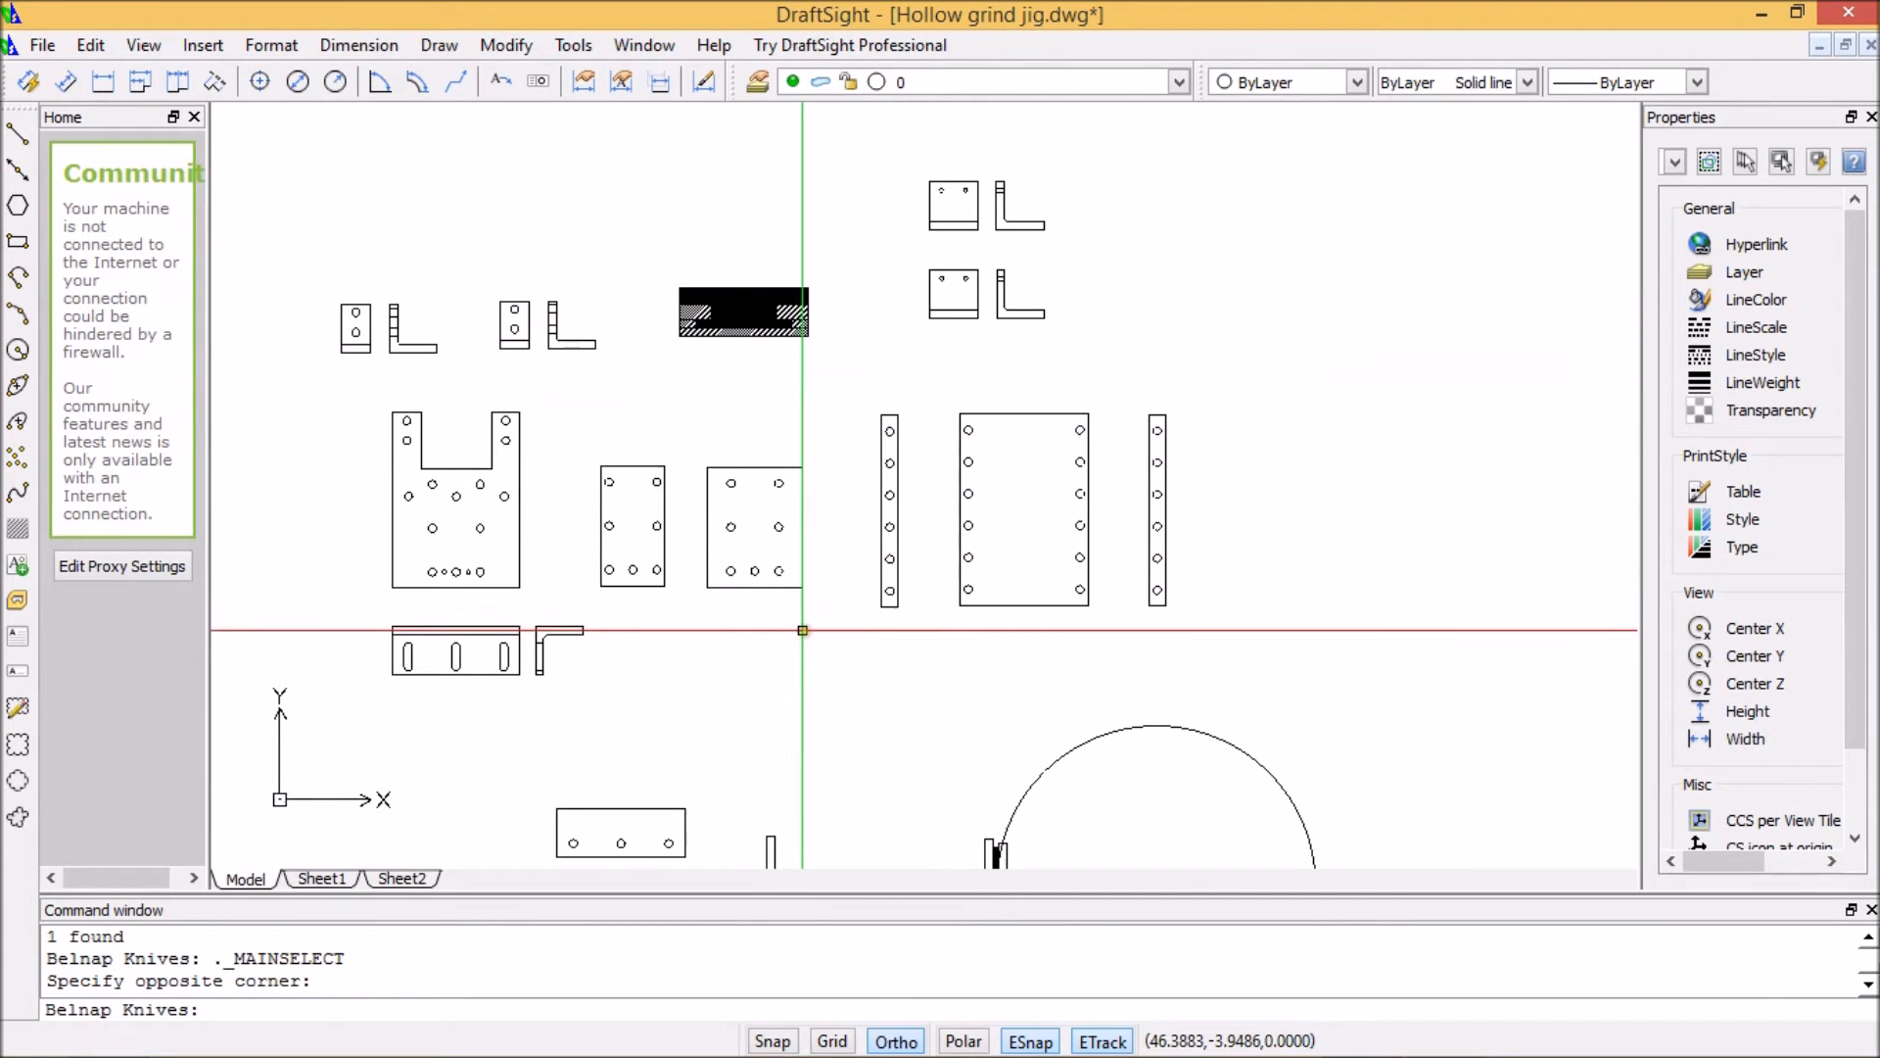
mouse_move(819, 645)
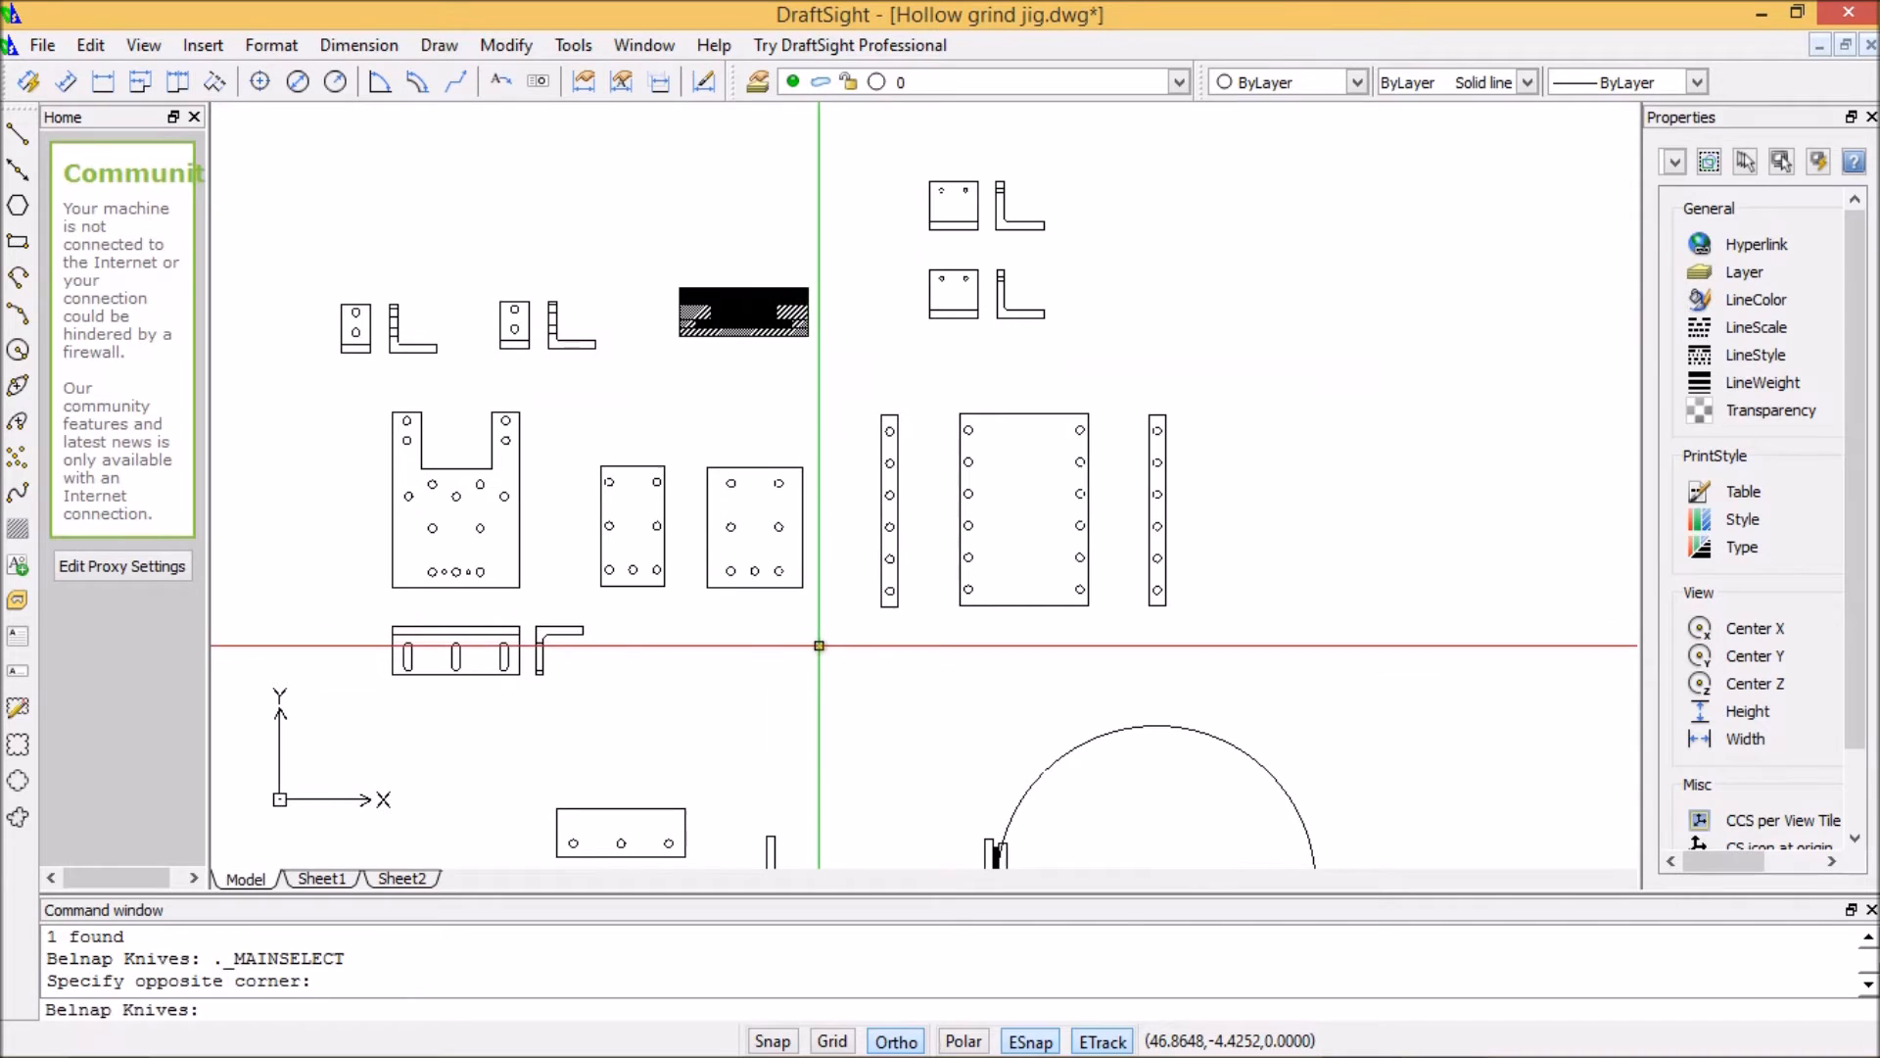
mouse_move(1145, 333)
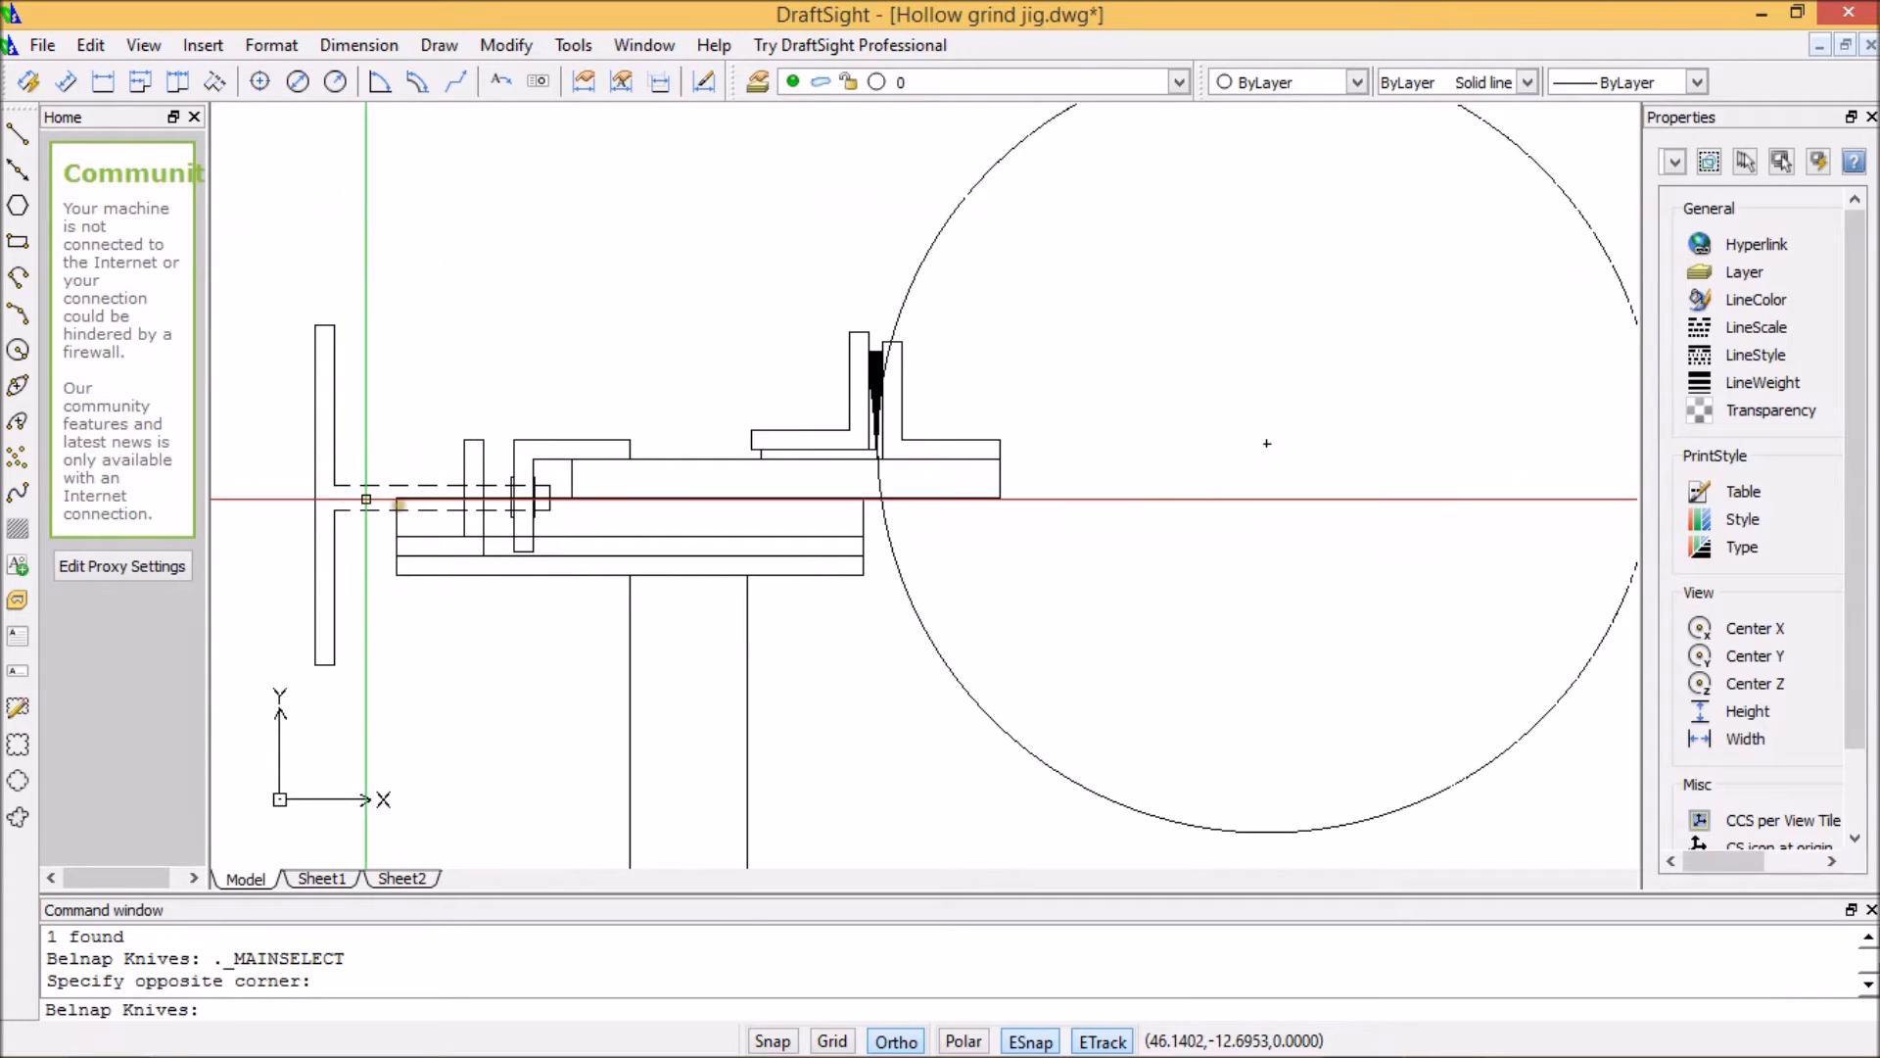
mouse_move(477, 507)
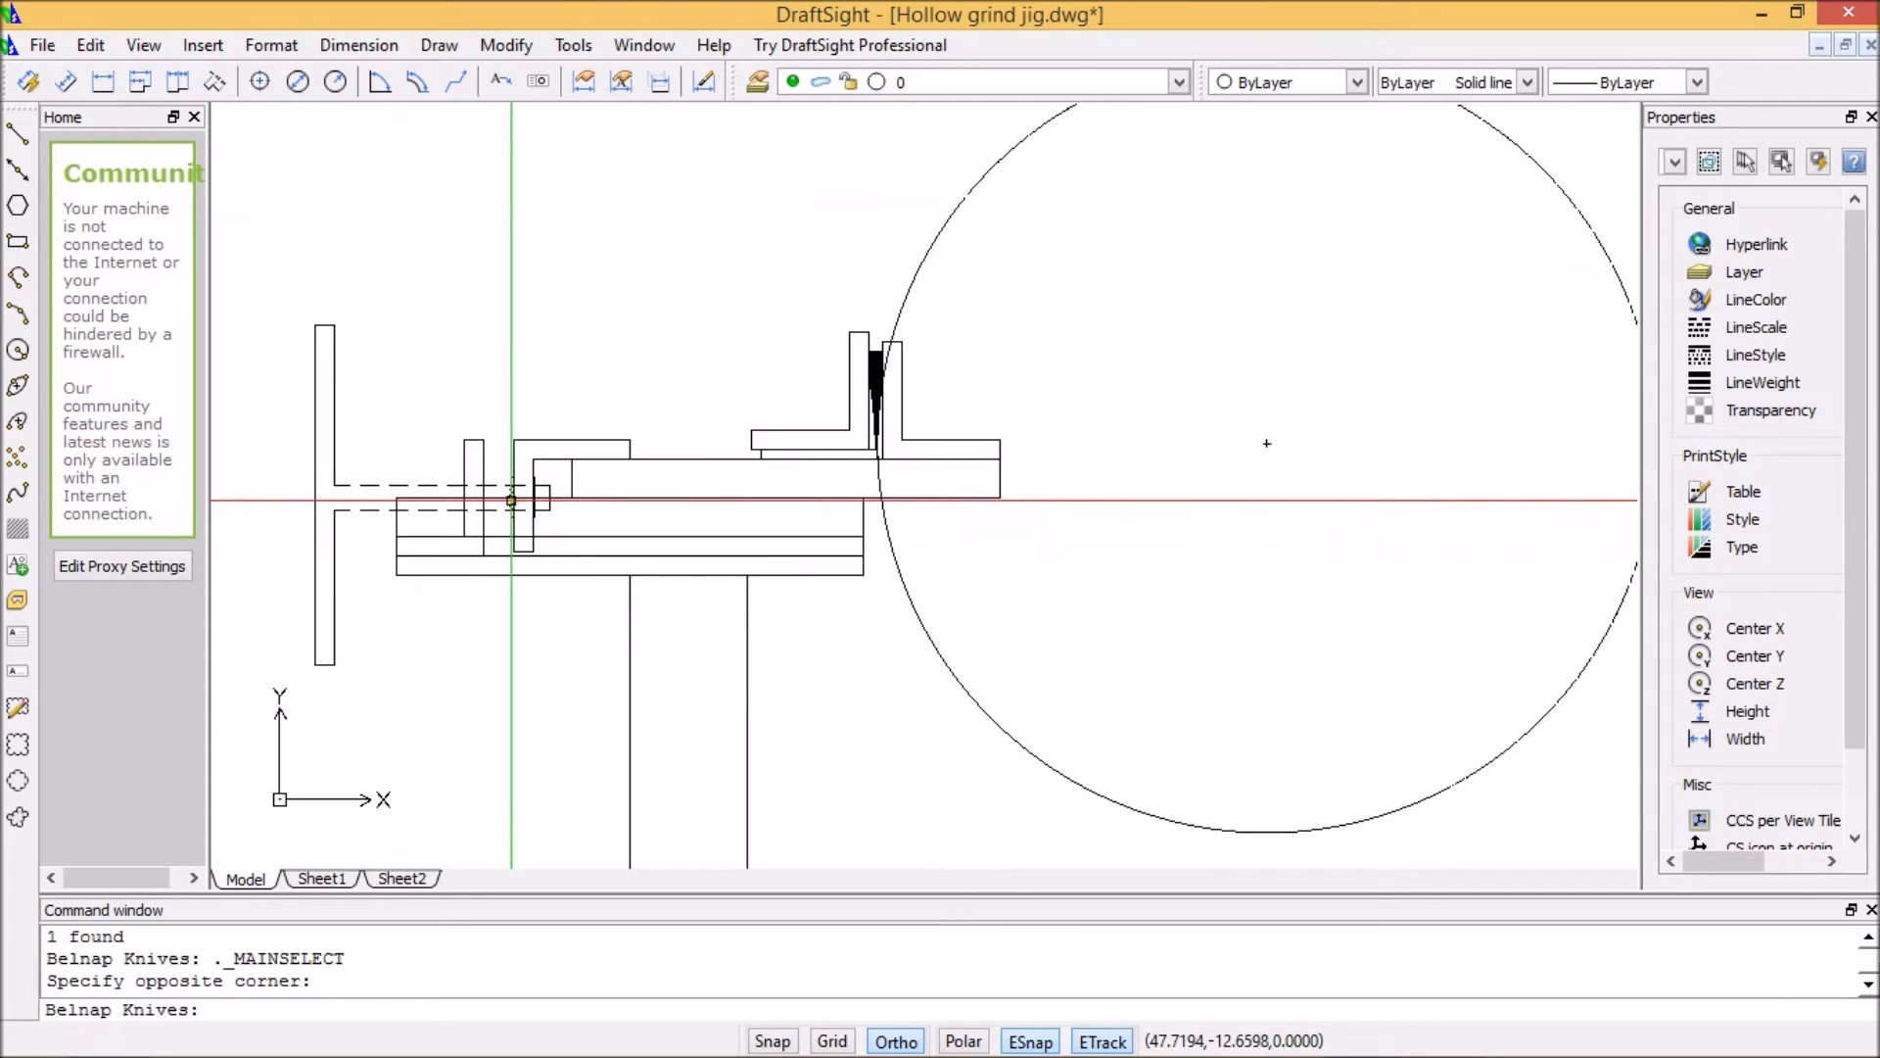
mouse_move(600, 481)
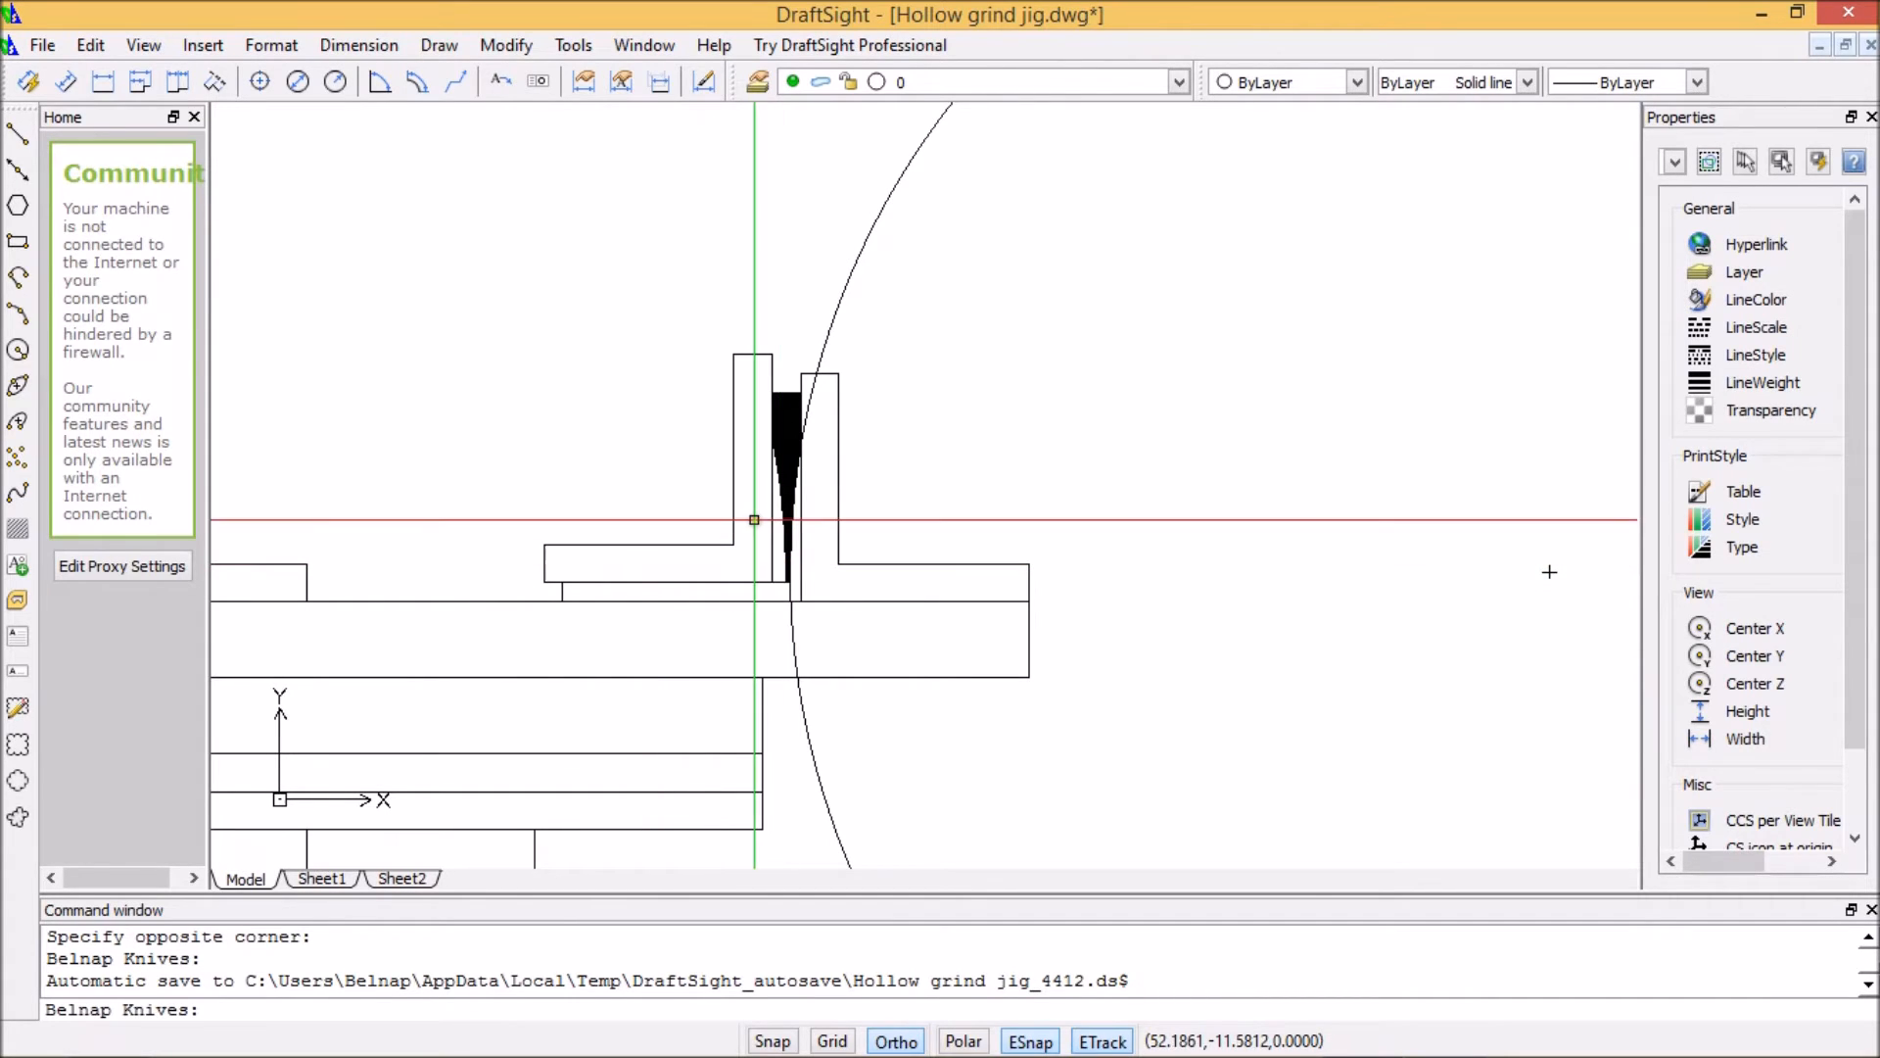
mouse_move(834, 578)
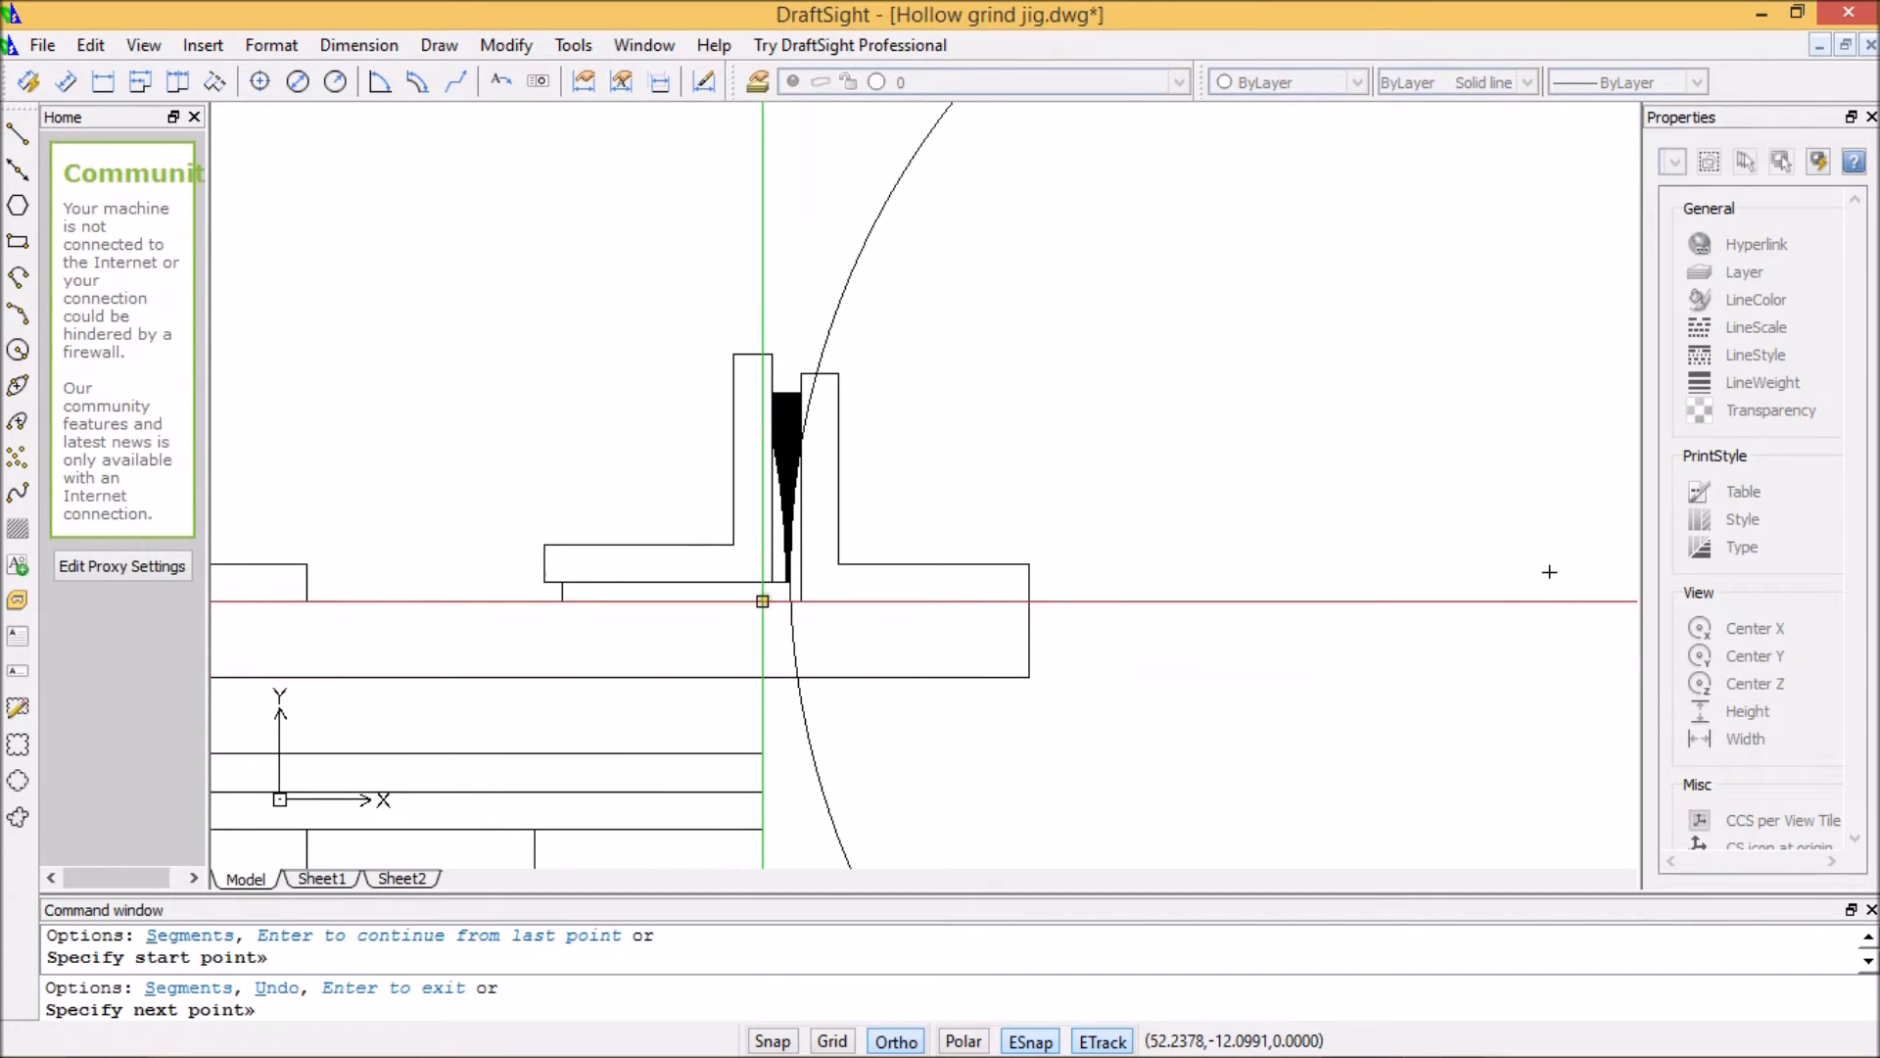
- Run the blade's first line segment from the holder-base junction to the blade tip
left_click(764, 600)
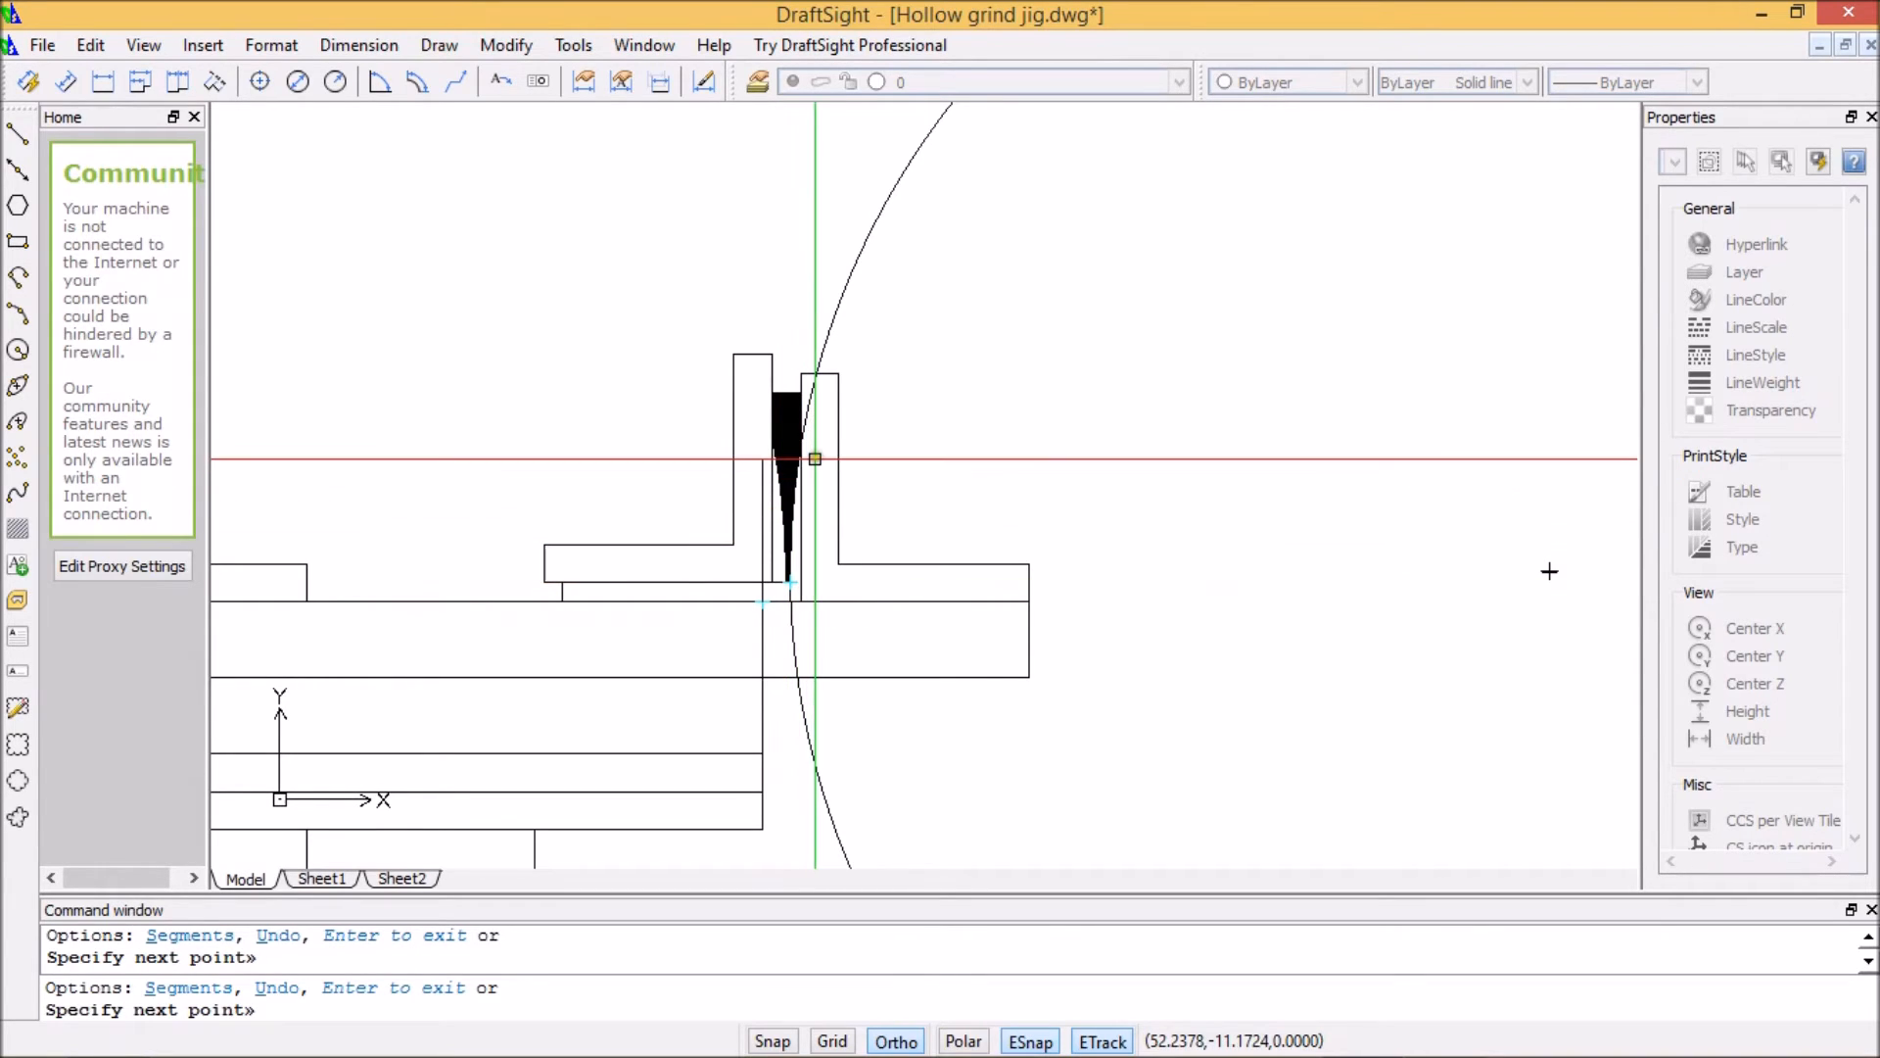
mouse_move(802, 453)
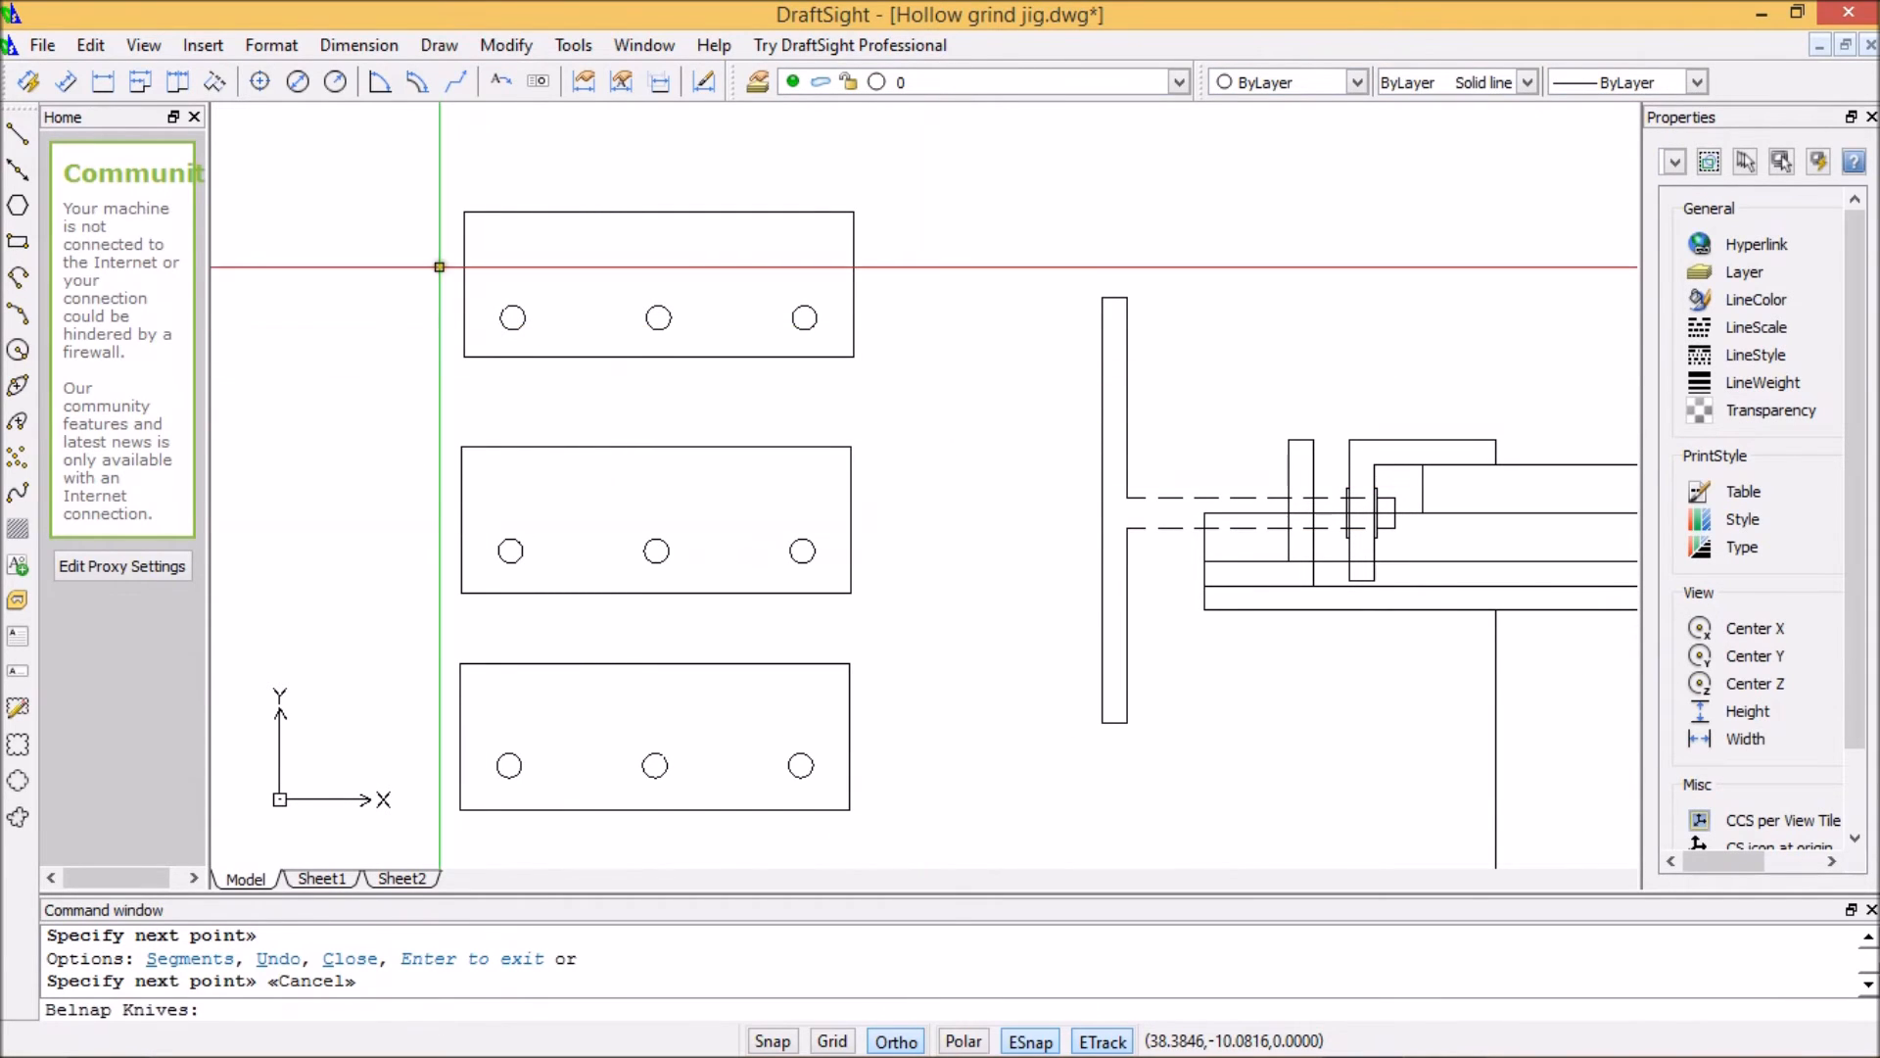
mouse_move(294, 216)
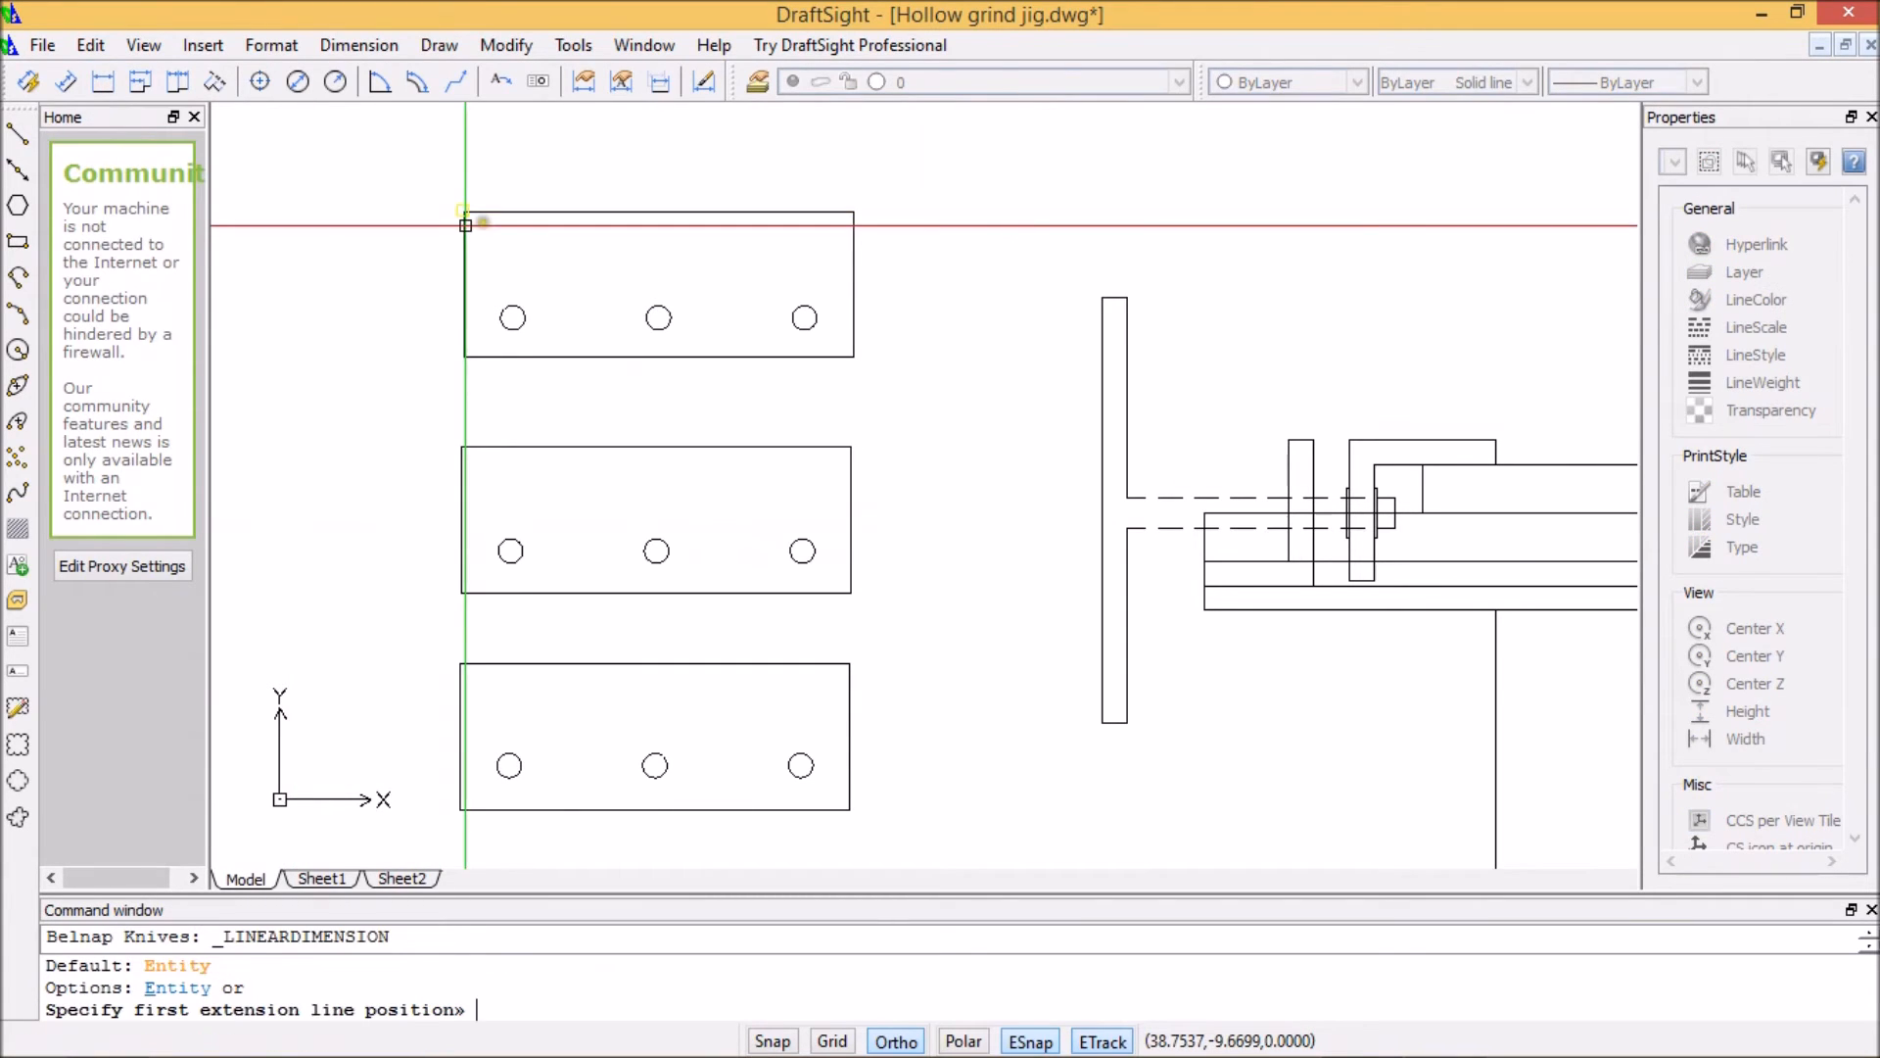
- Add the 1.0940 hole-offset dimension on the first plate and begin the 1.0650 one on the second
left_click(468, 225)
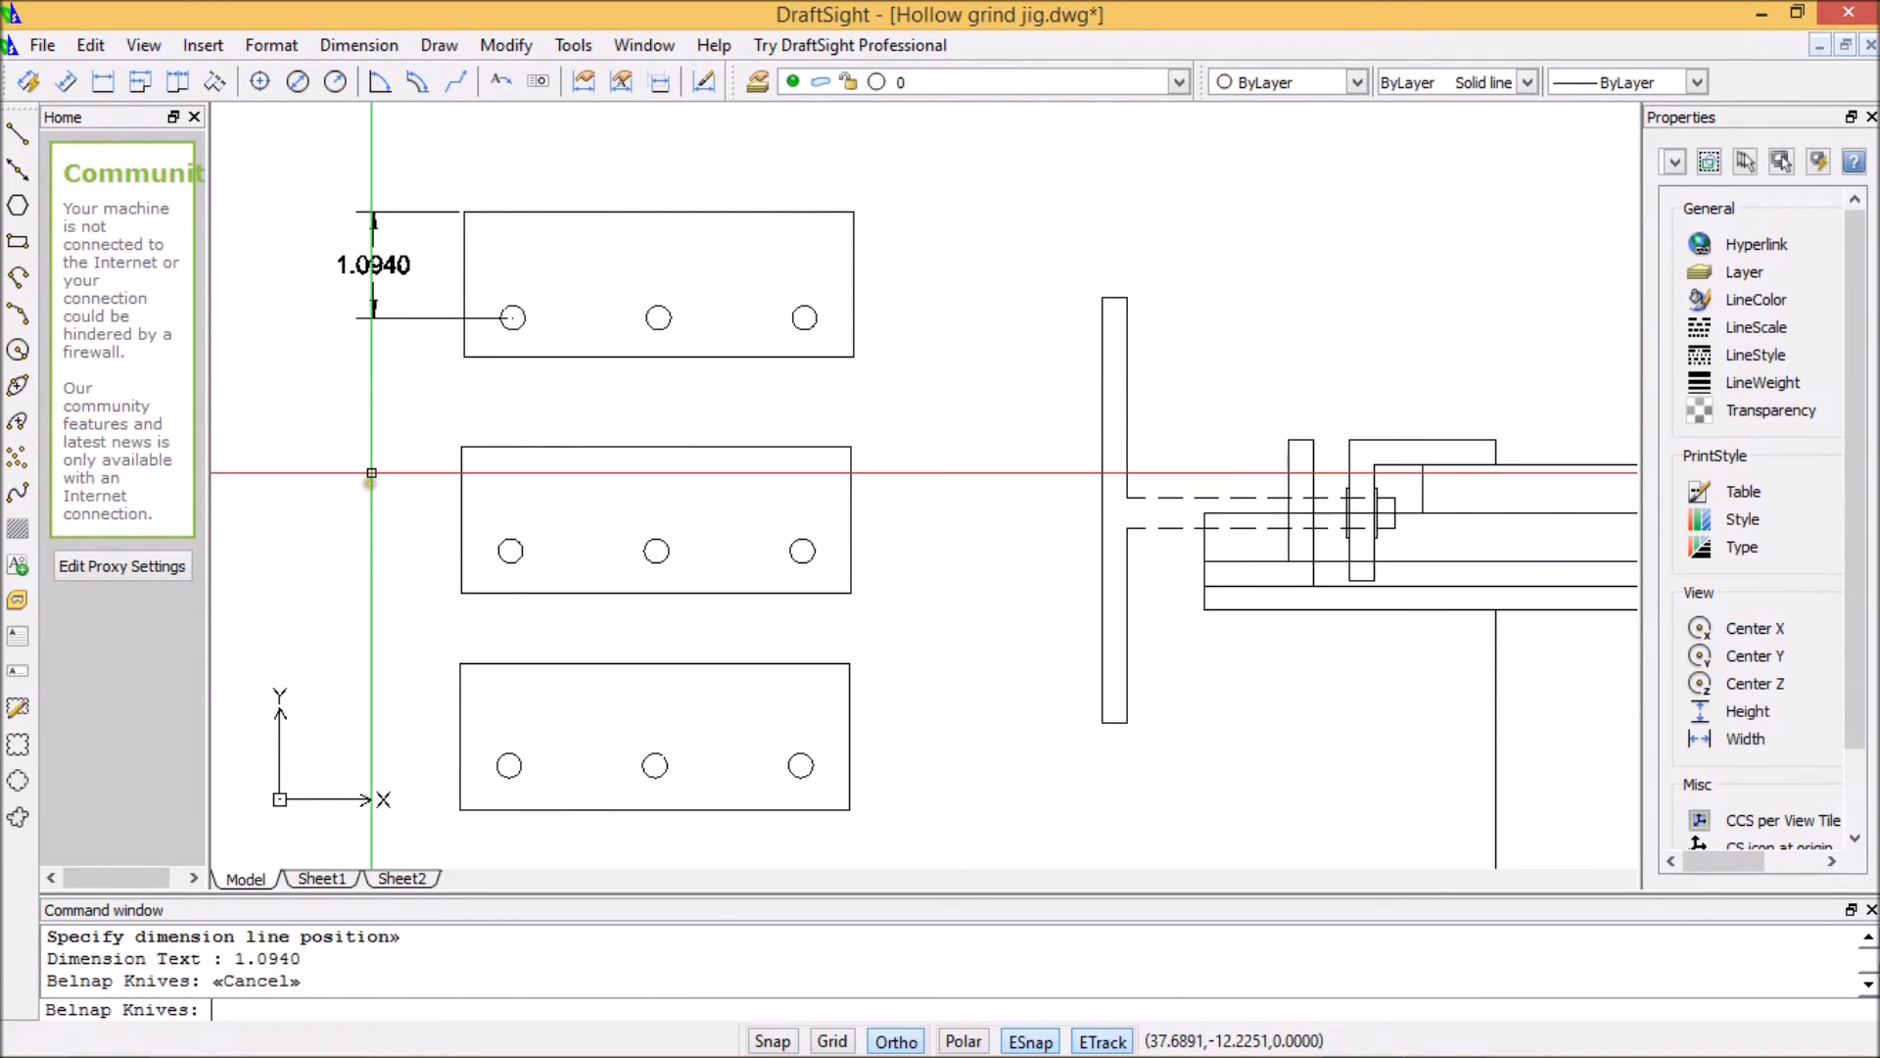
right_click(373, 501)
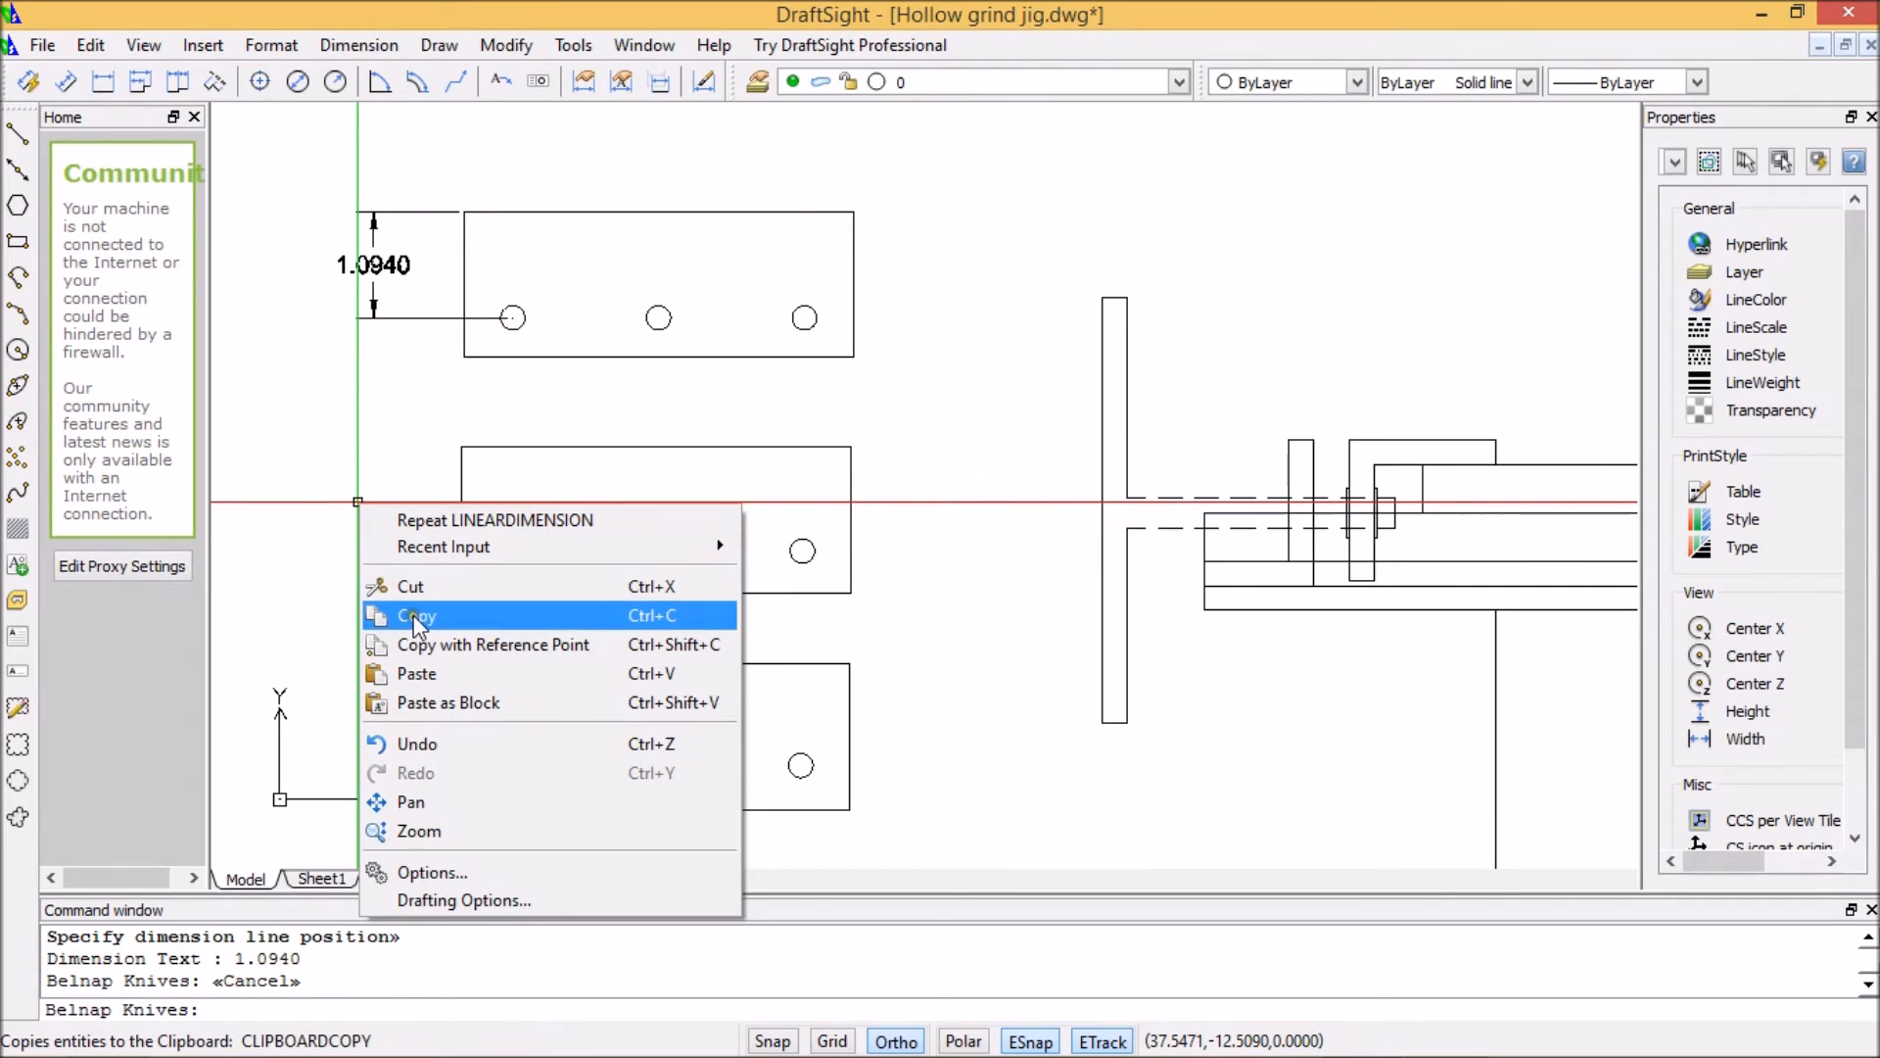
mouse_move(411, 585)
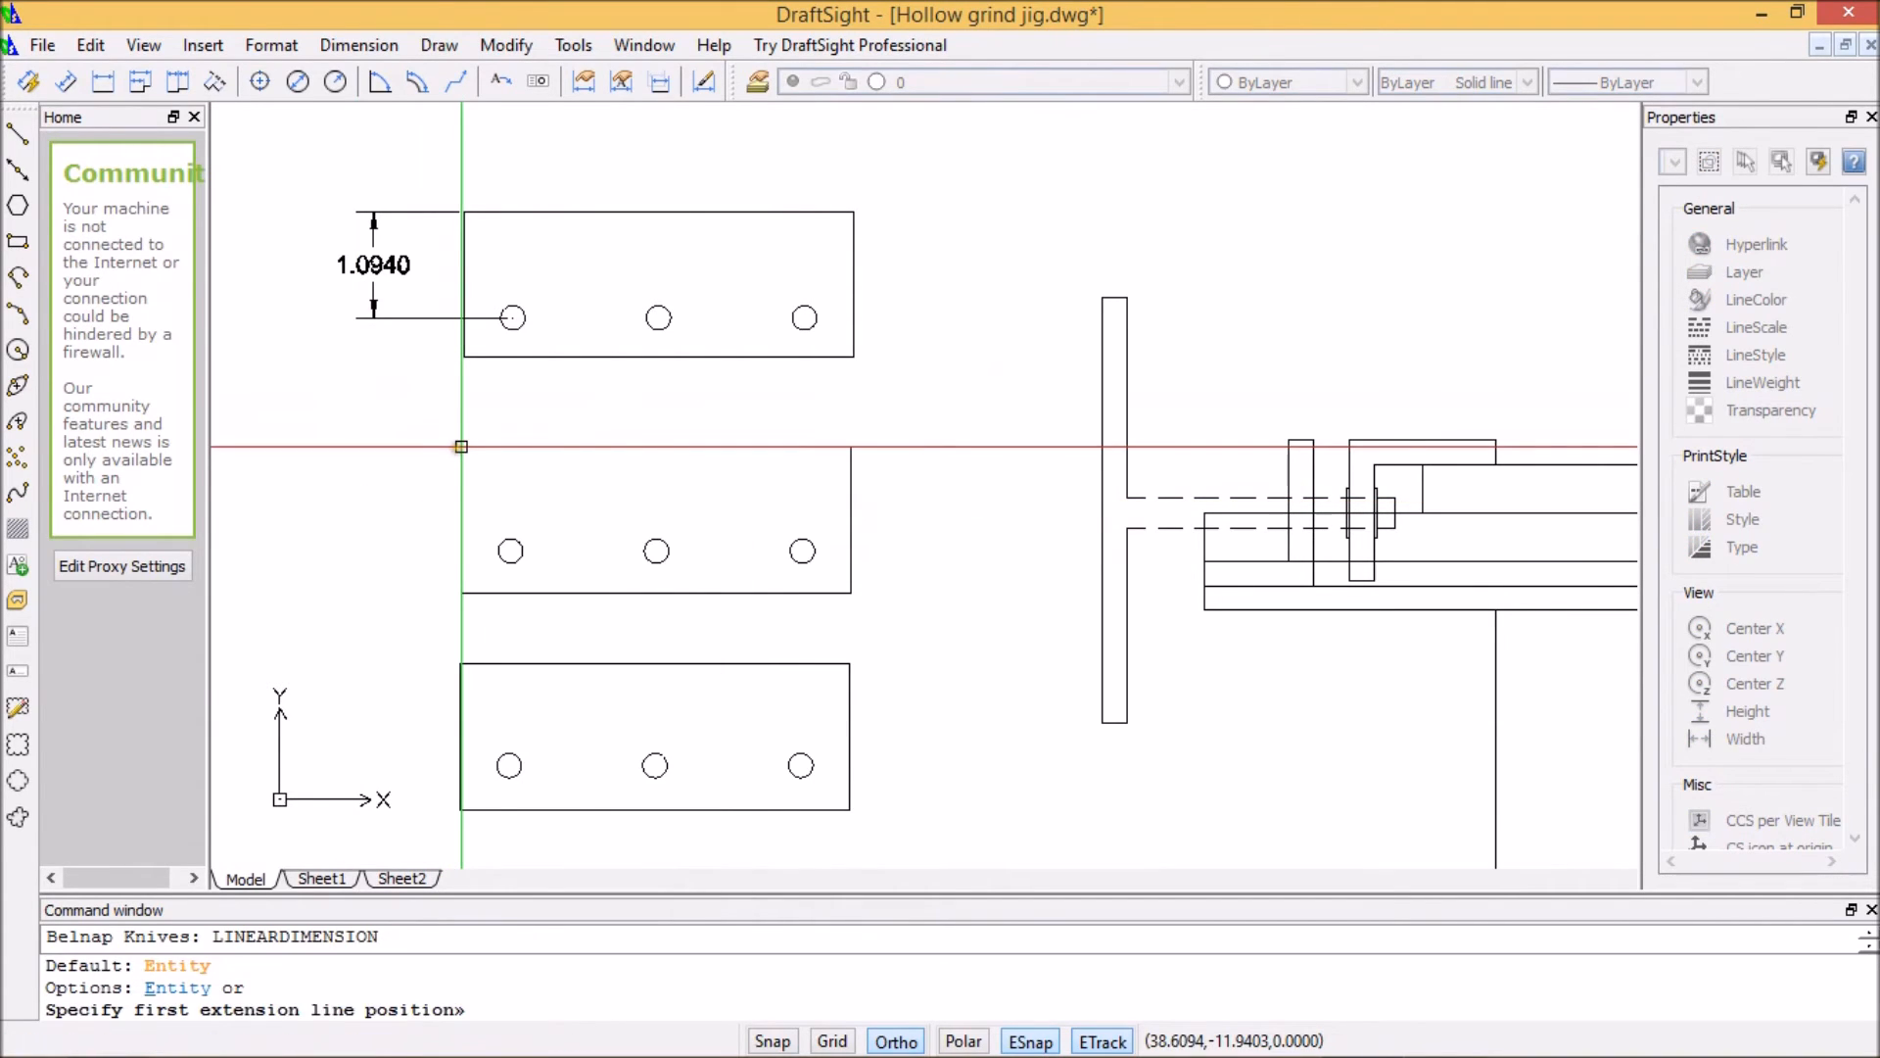
left_click(510, 551)
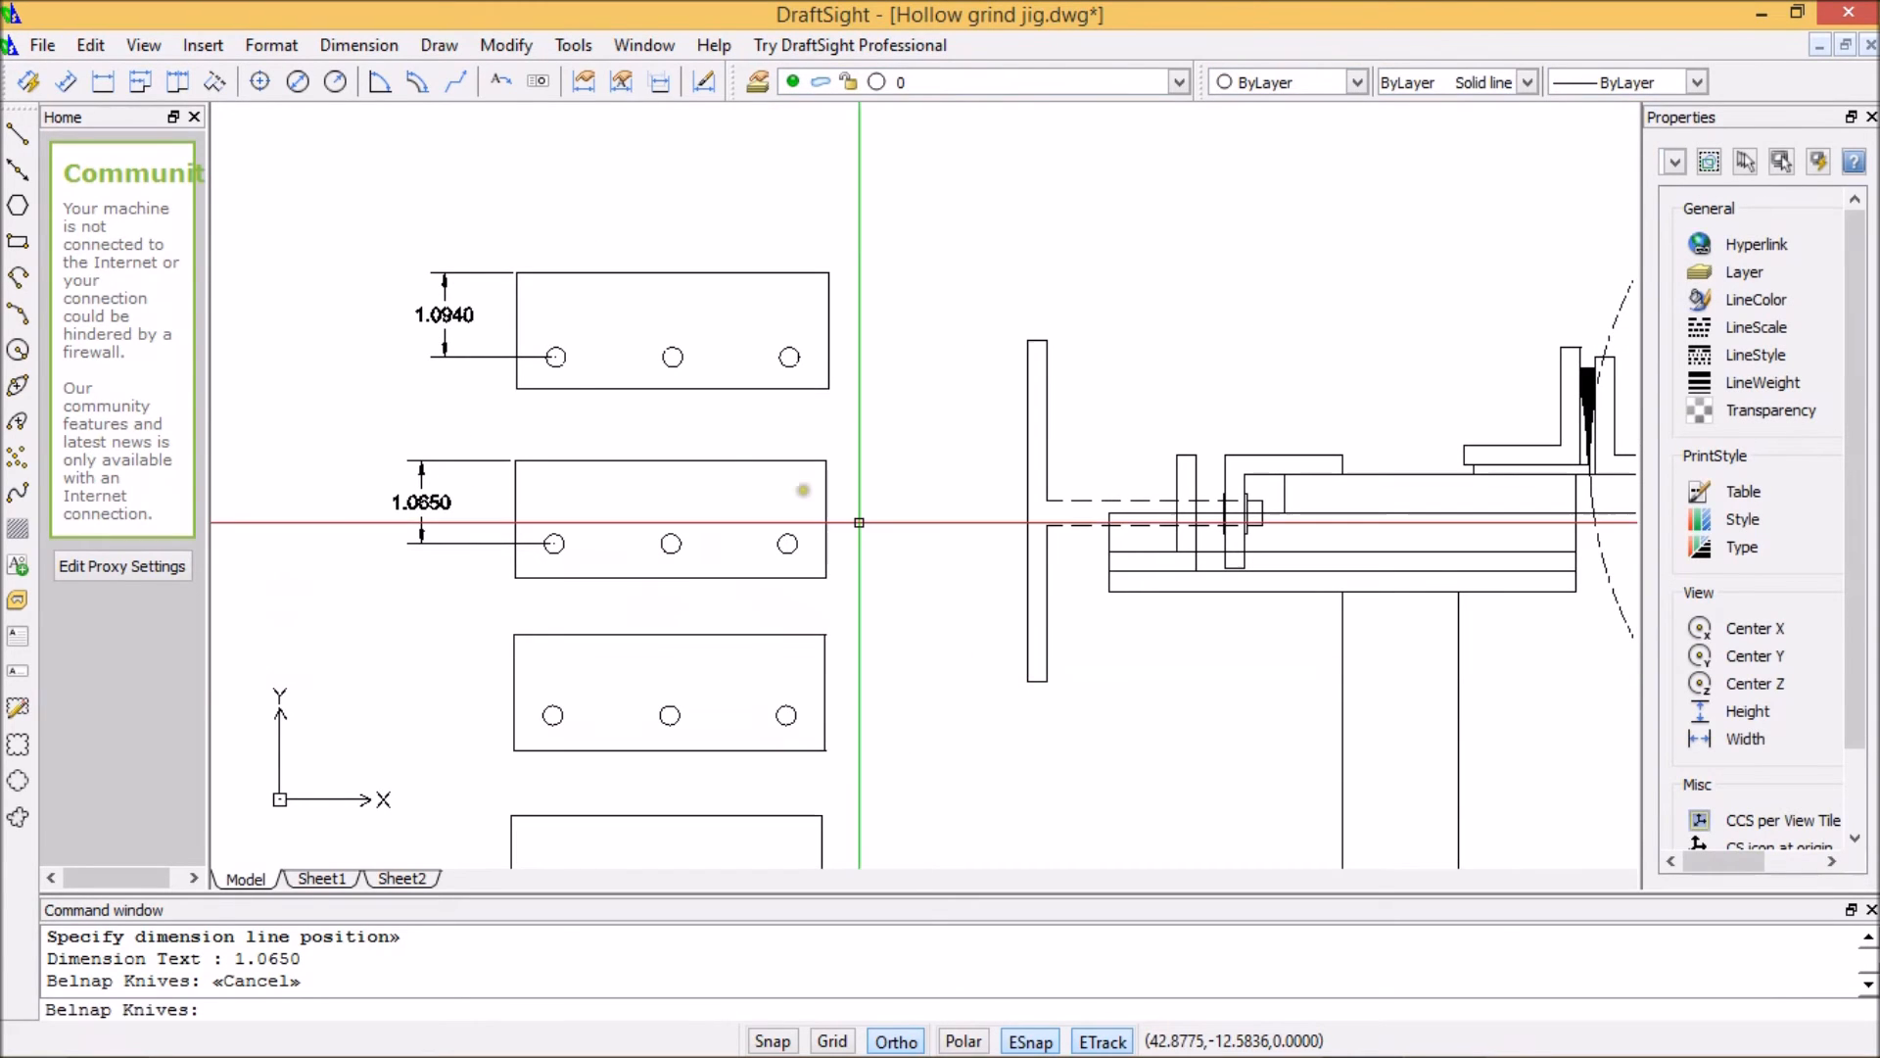
mouse_move(640, 427)
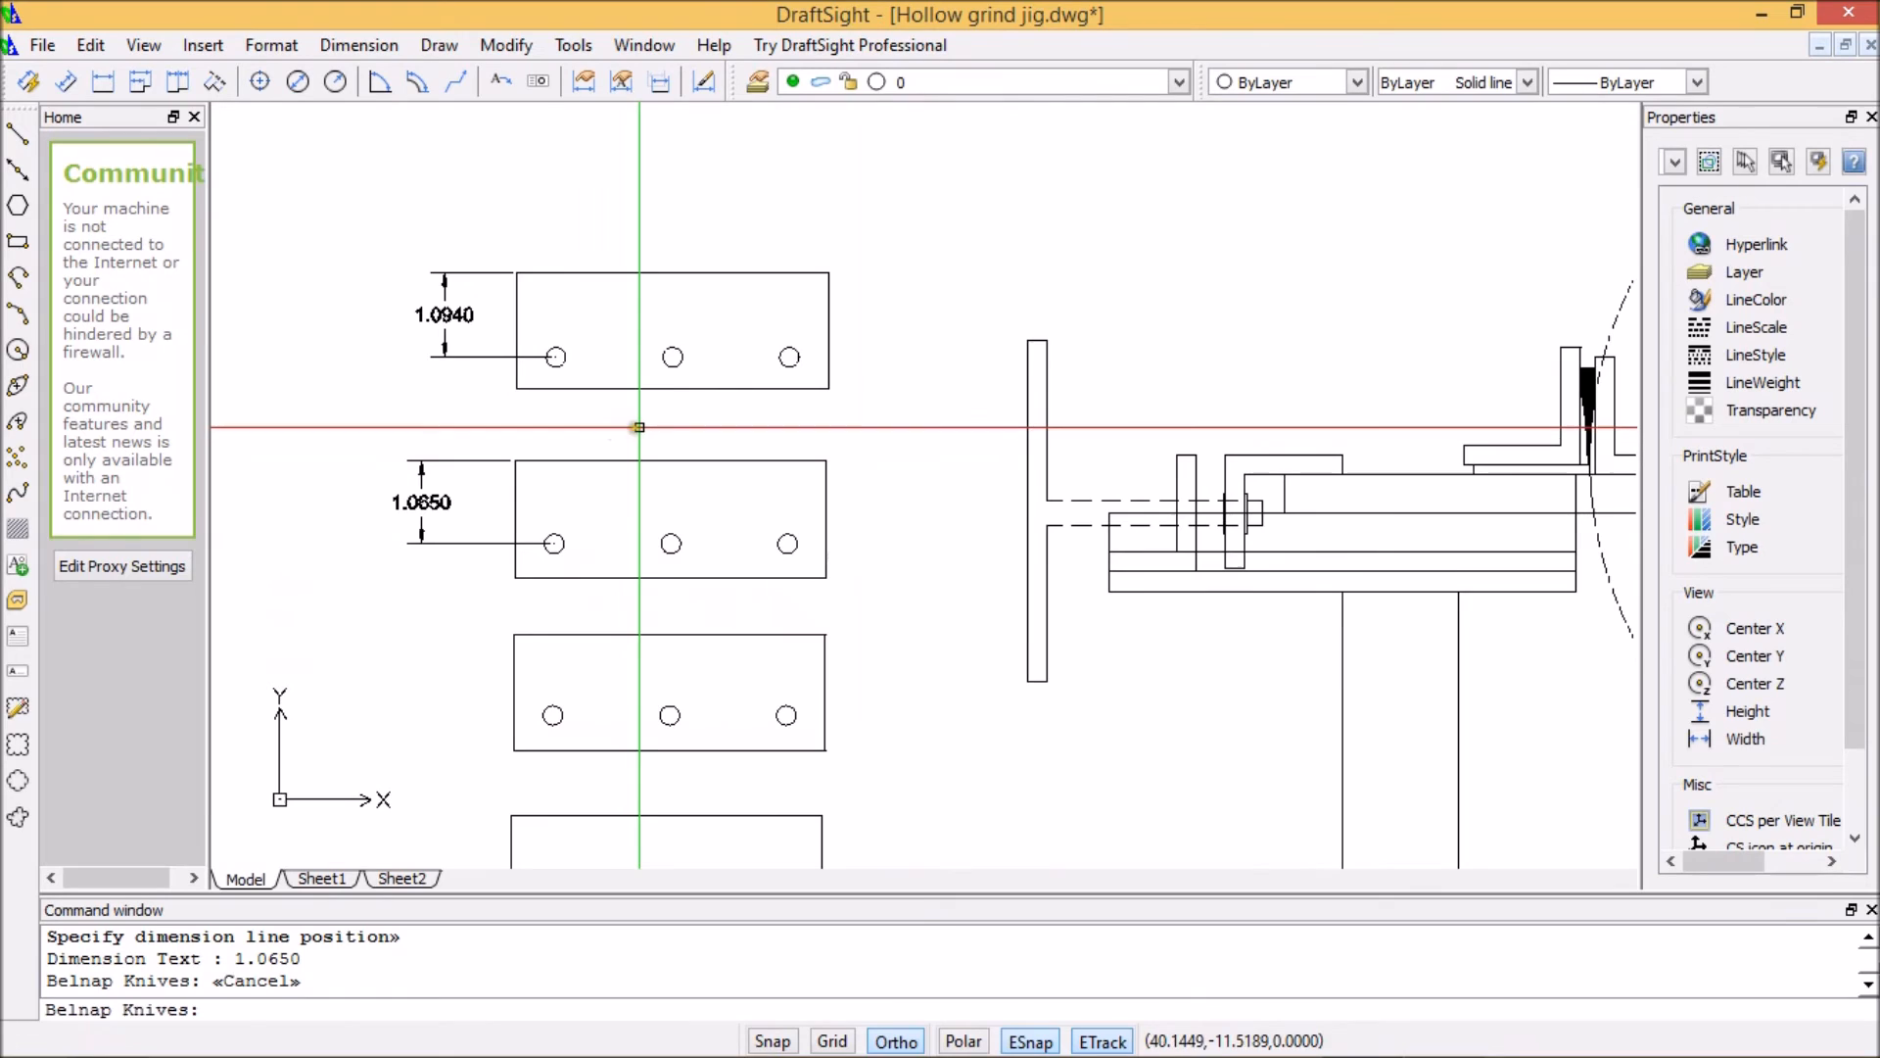
mouse_move(658, 428)
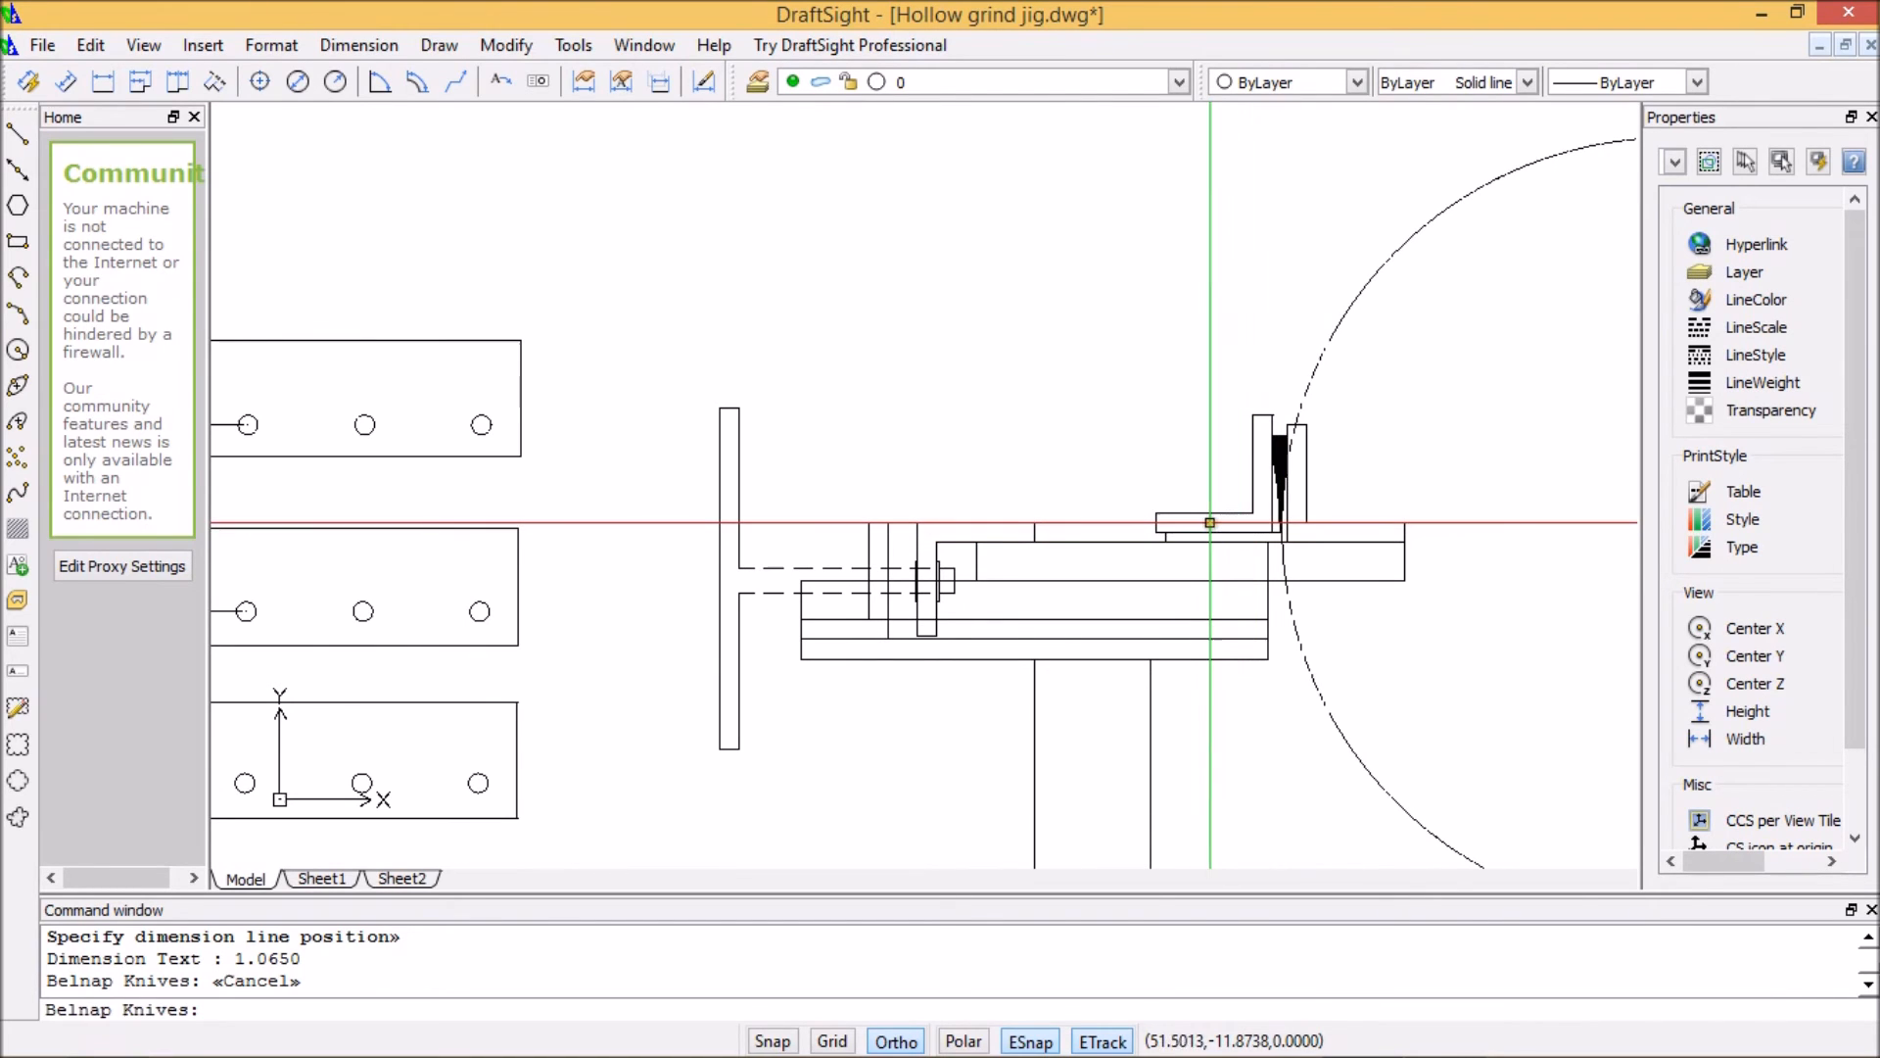
mouse_move(1259, 512)
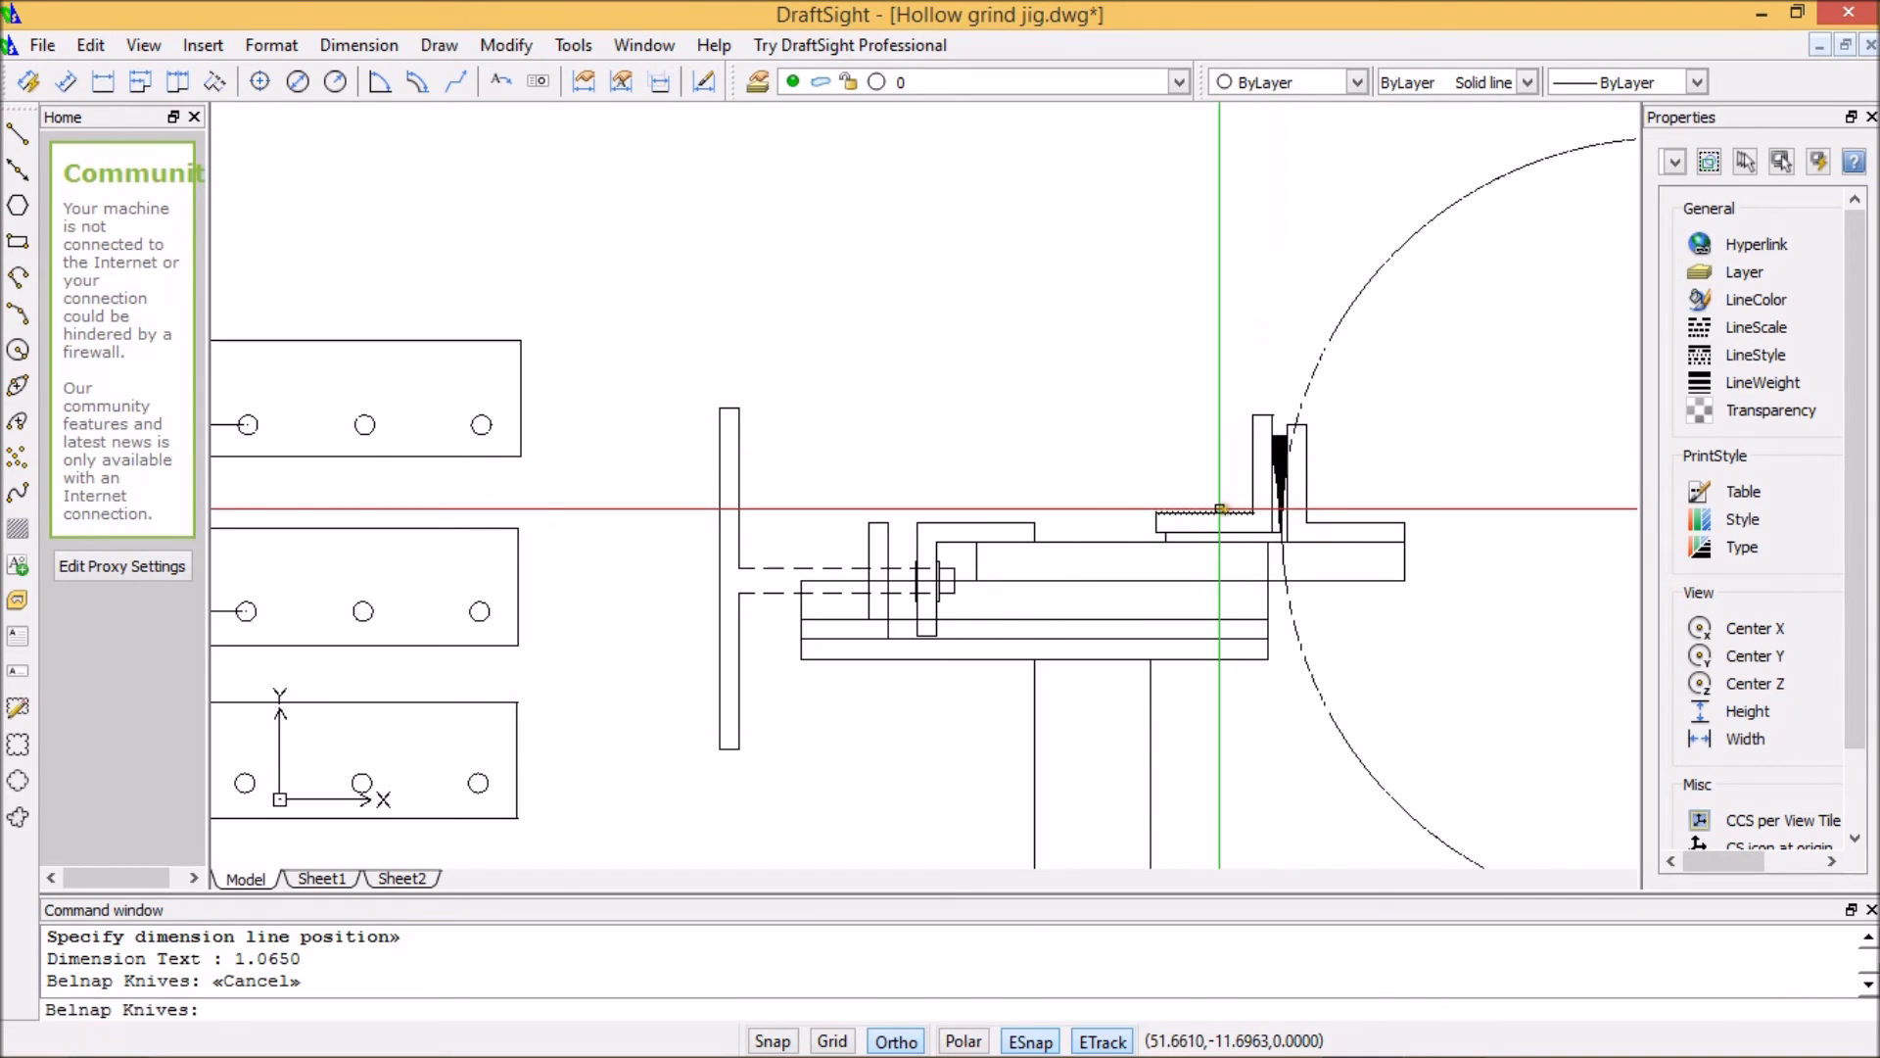
mouse_move(1280, 503)
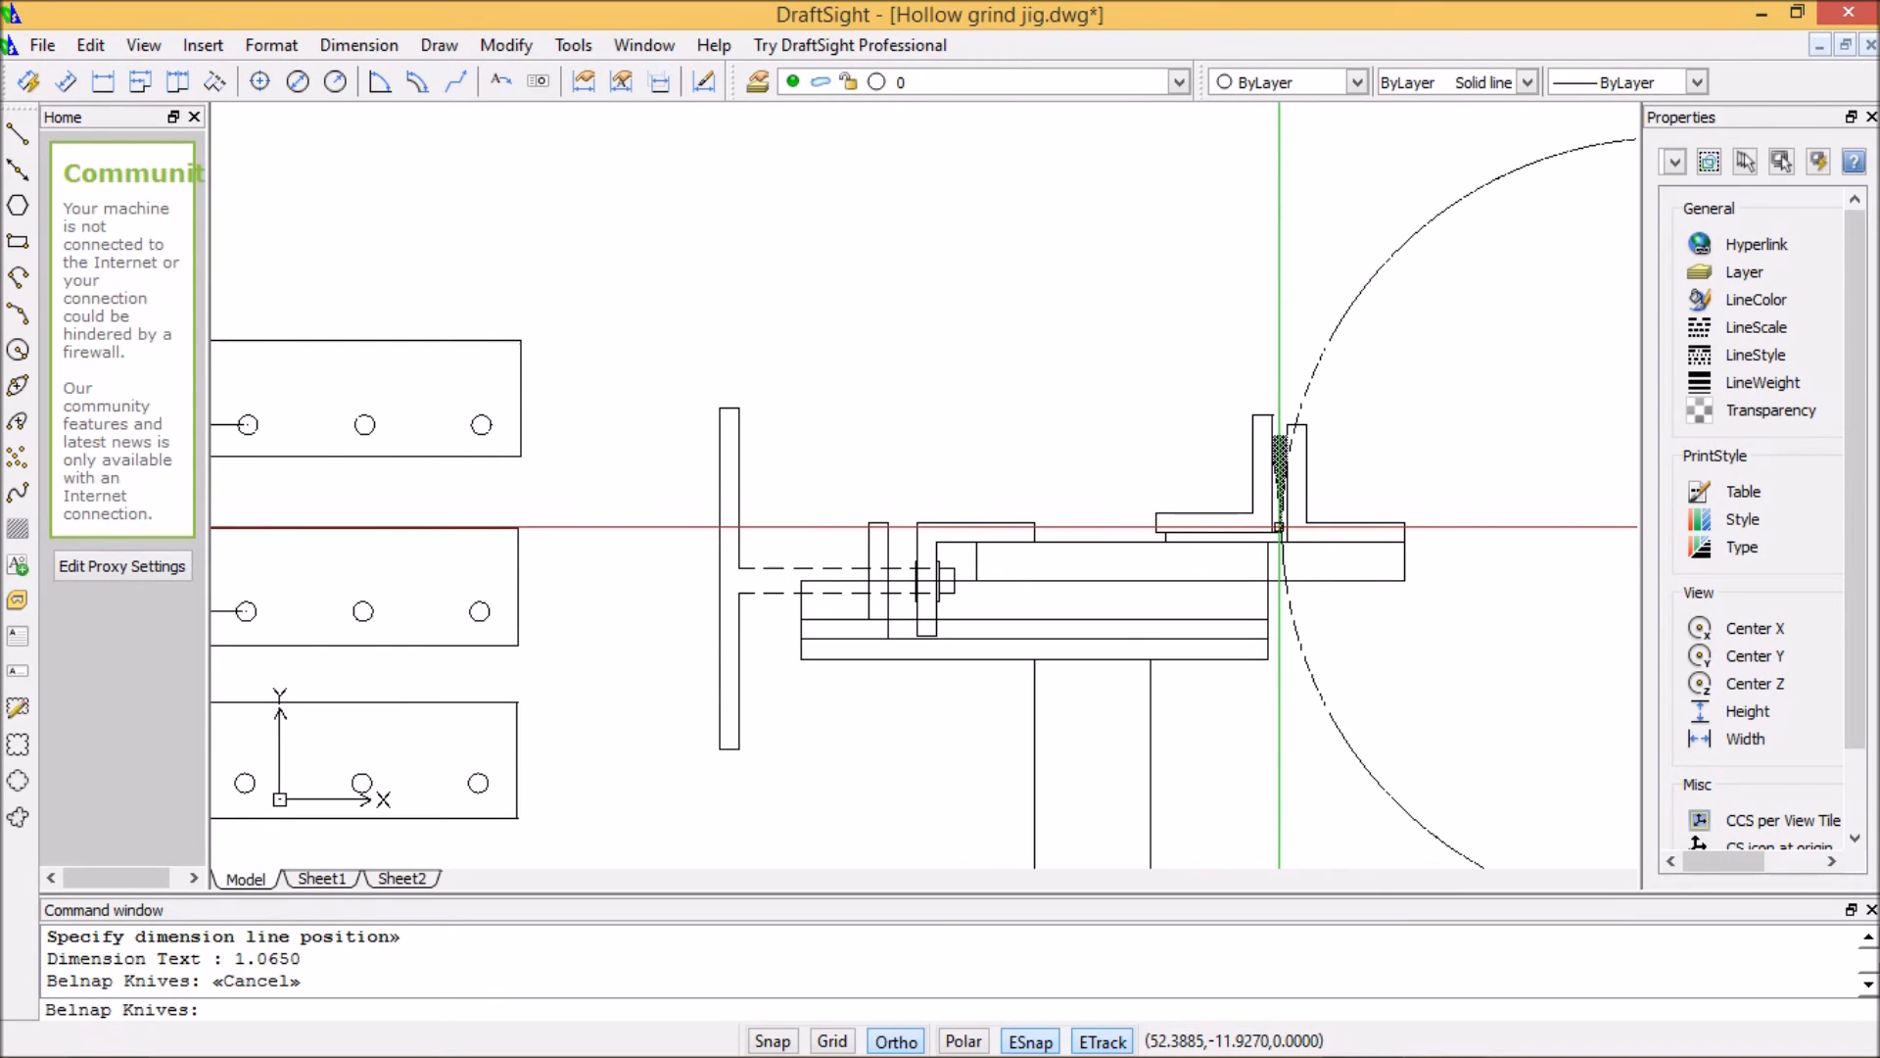
mouse_move(1281, 526)
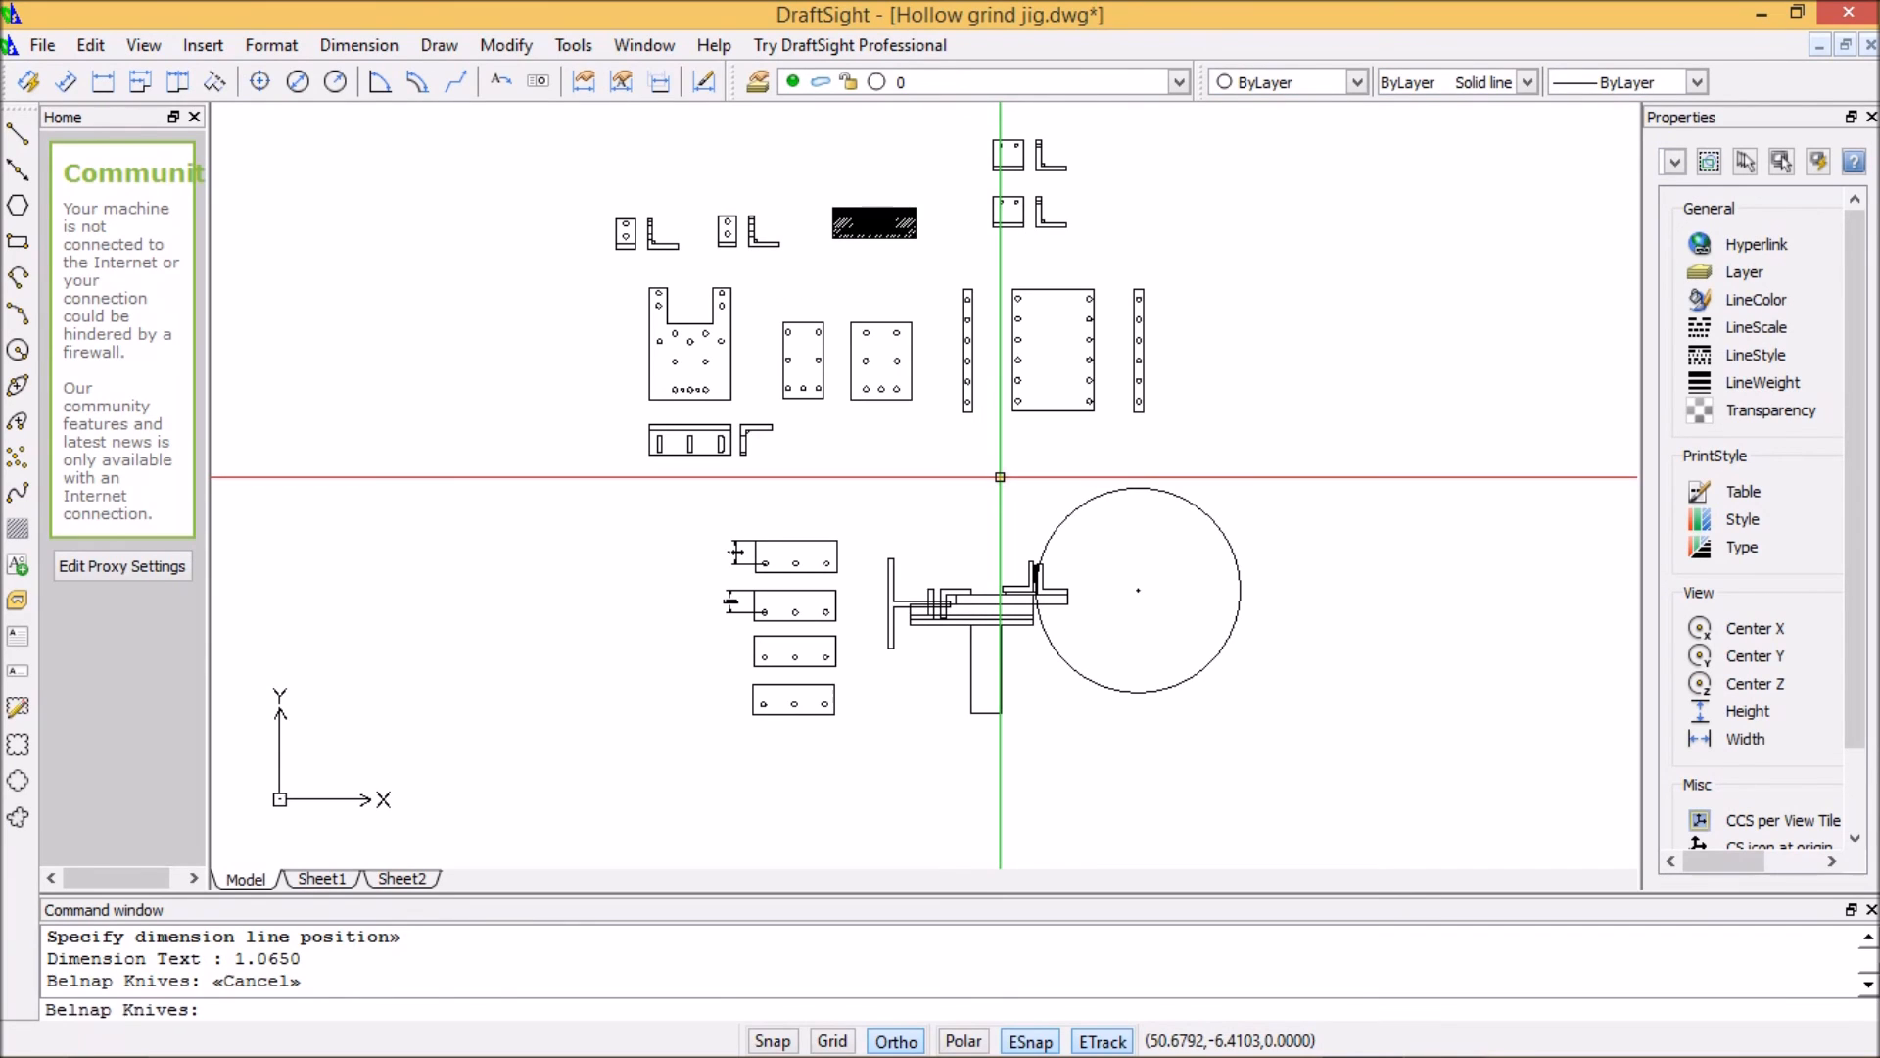
mouse_move(501, 455)
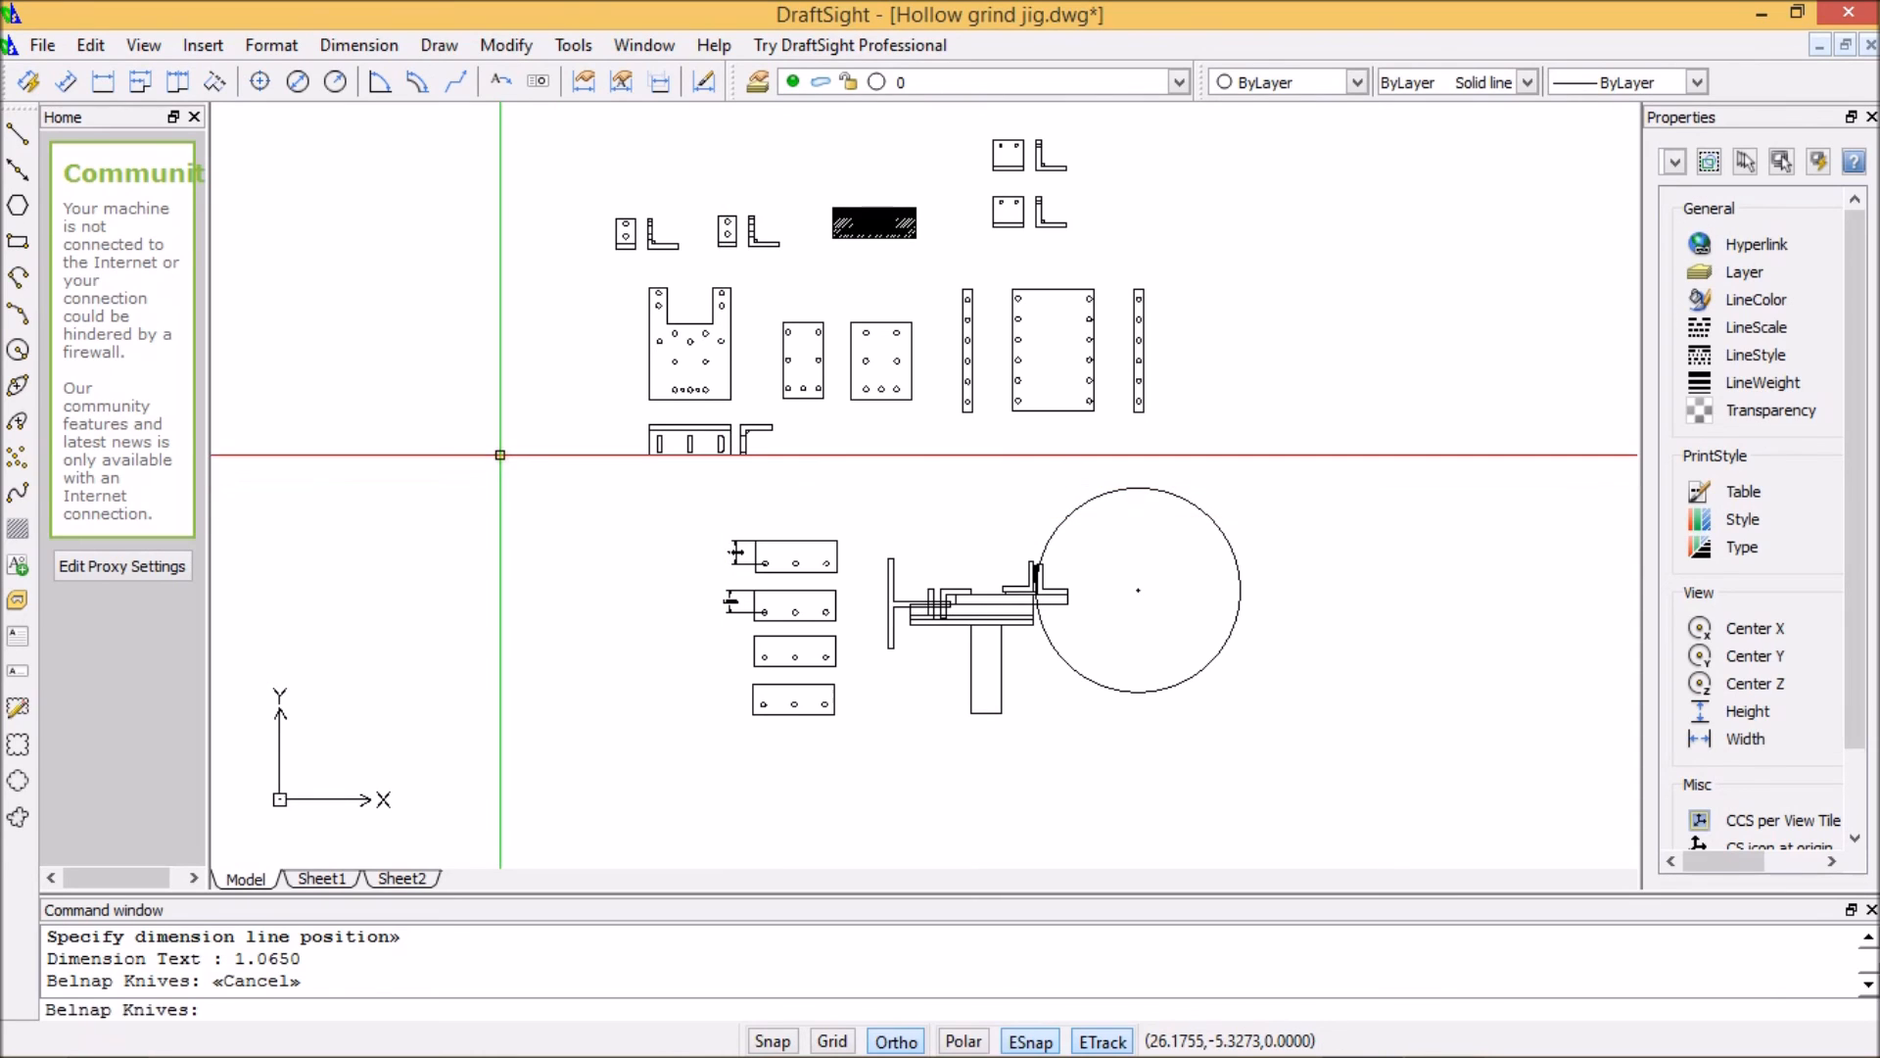